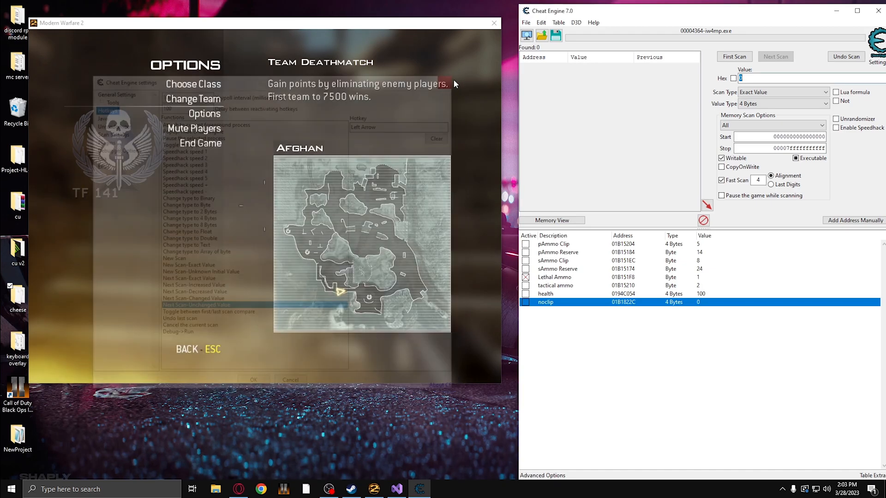
# Set the scan to Float with Unknown initial value and run the first scan.
pyautogui.click(782, 103)
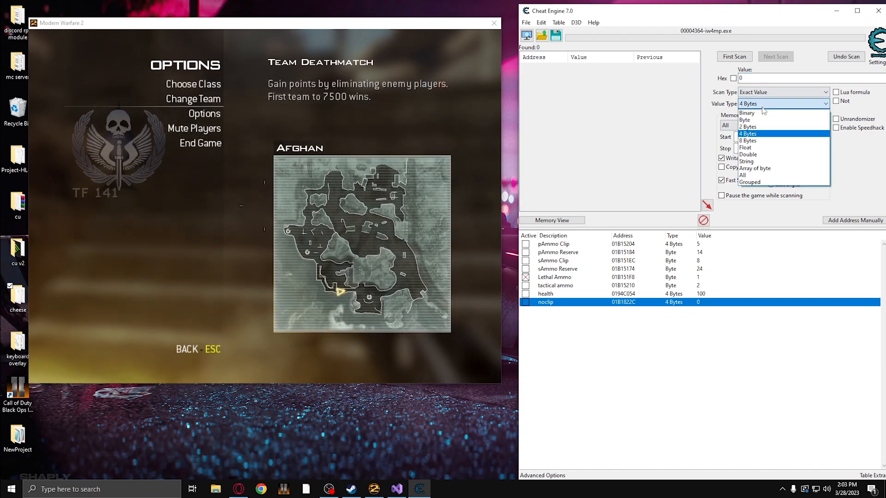
pyautogui.click(744, 148)
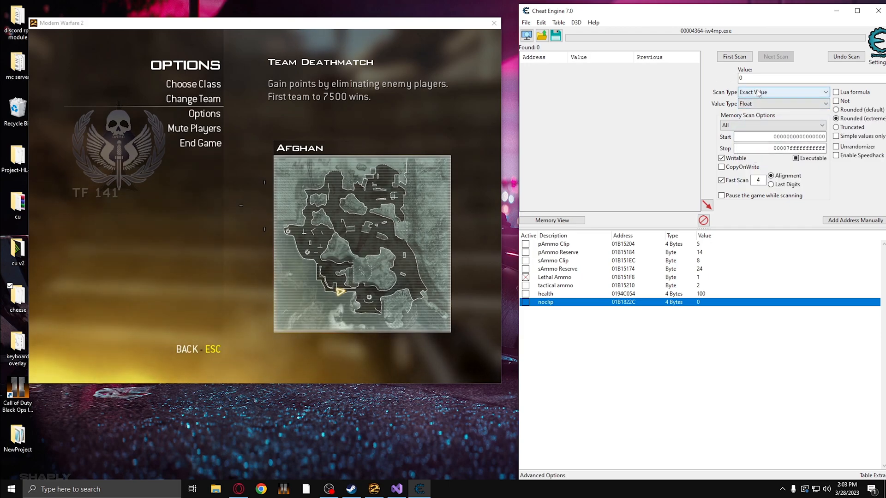
pyautogui.click(782, 92)
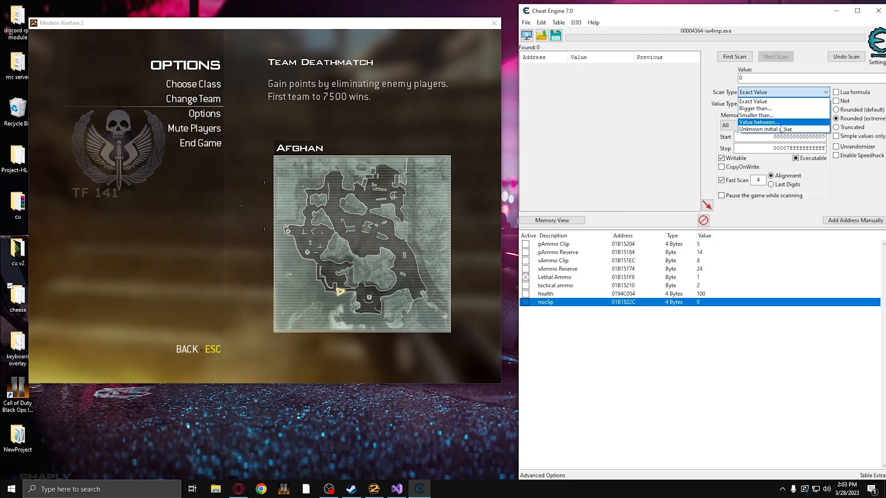
pyautogui.click(759, 128)
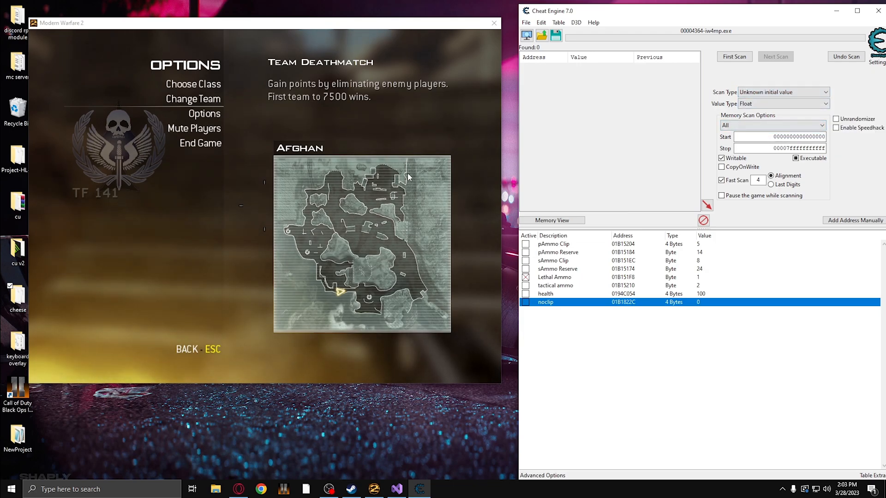
pyautogui.click(733, 55)
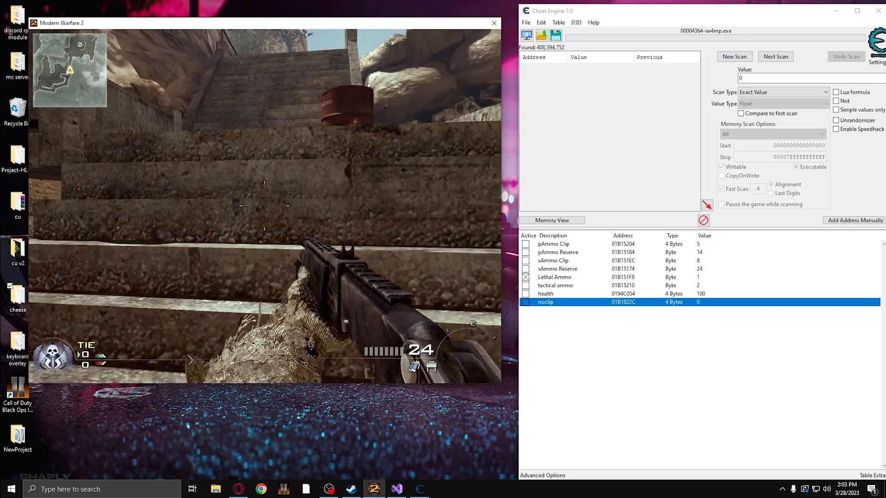
# Rescan repeatedly for increased, decreased and unchanged floats, then pick the -39.875 result.
pyautogui.click(775, 56)
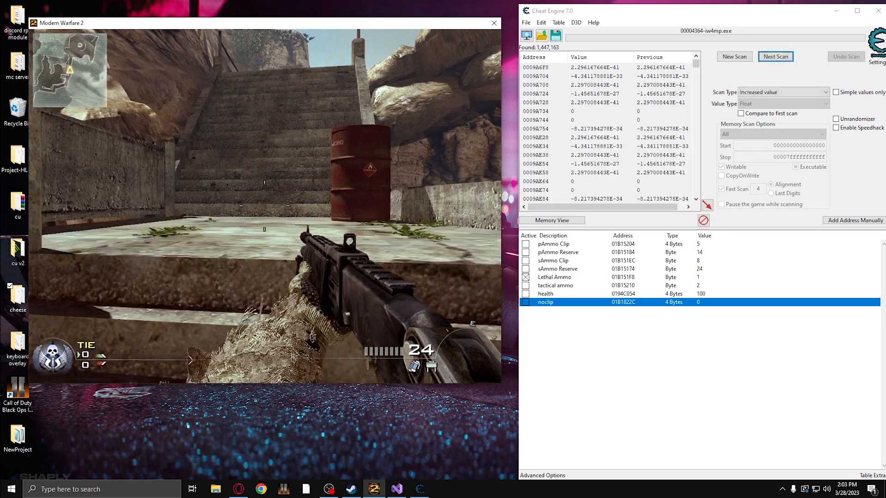
pyautogui.click(775, 56)
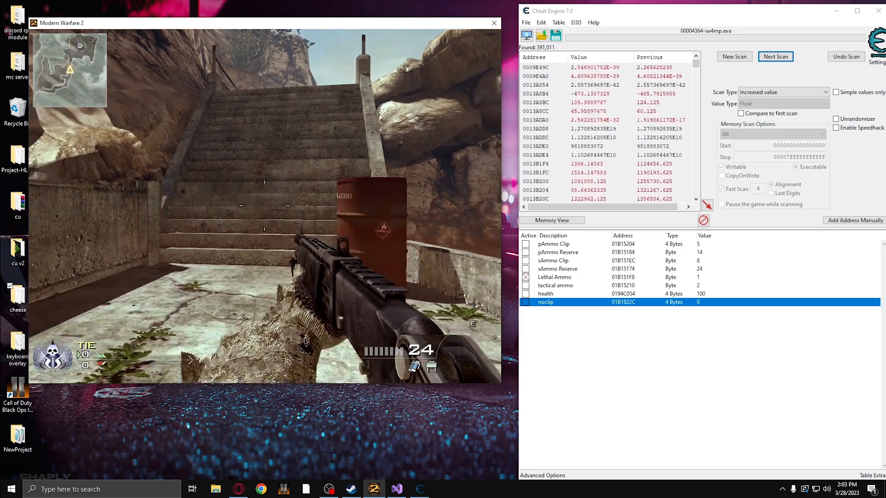
pyautogui.click(775, 56)
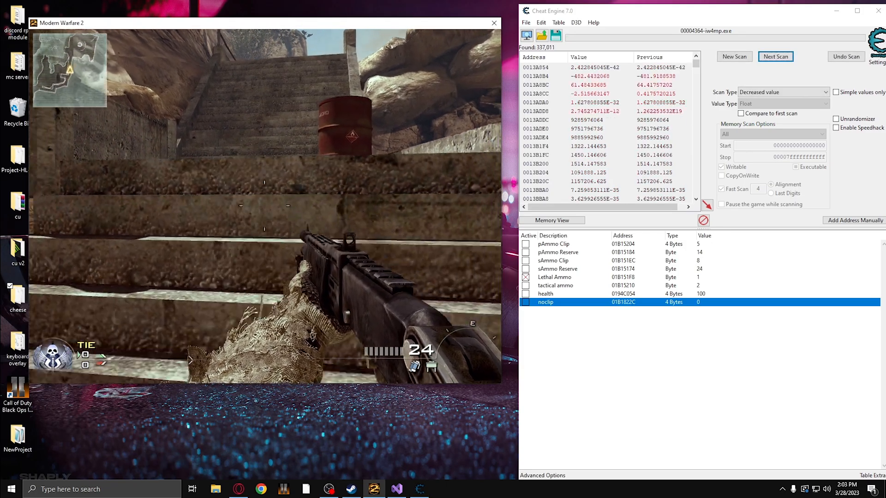
pyautogui.click(775, 56)
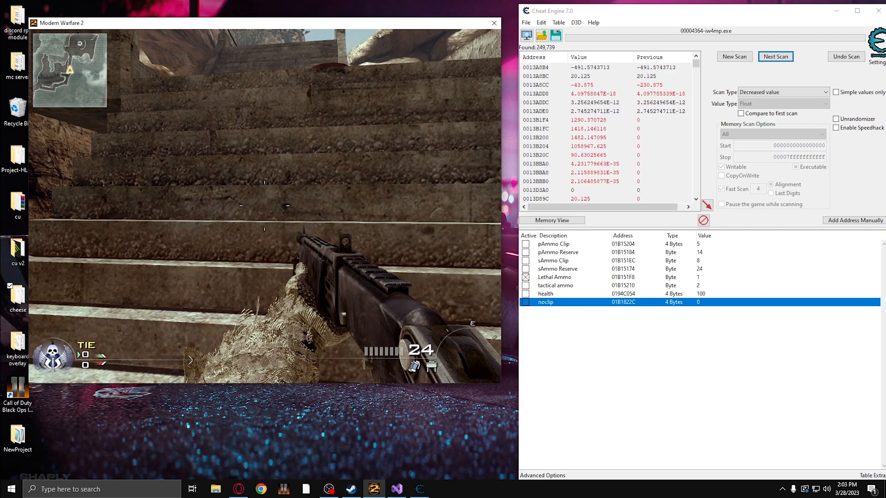
pyautogui.click(775, 56)
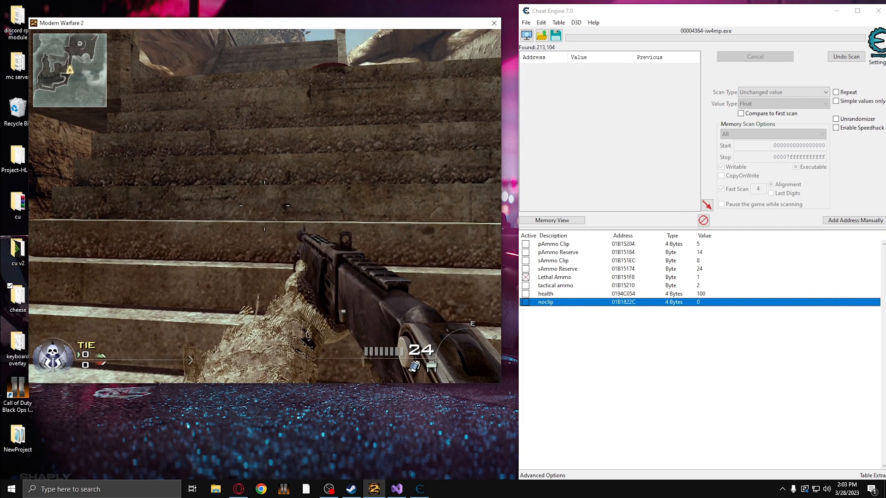
pyautogui.click(754, 56)
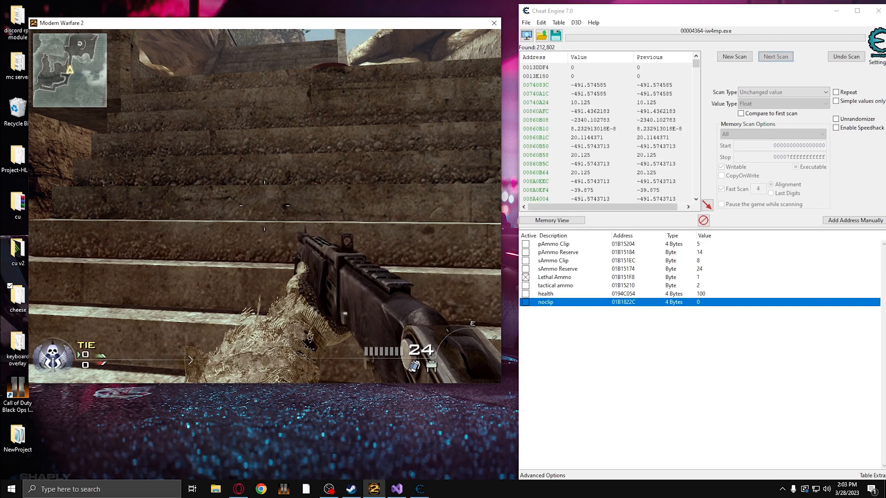
pyautogui.click(775, 56)
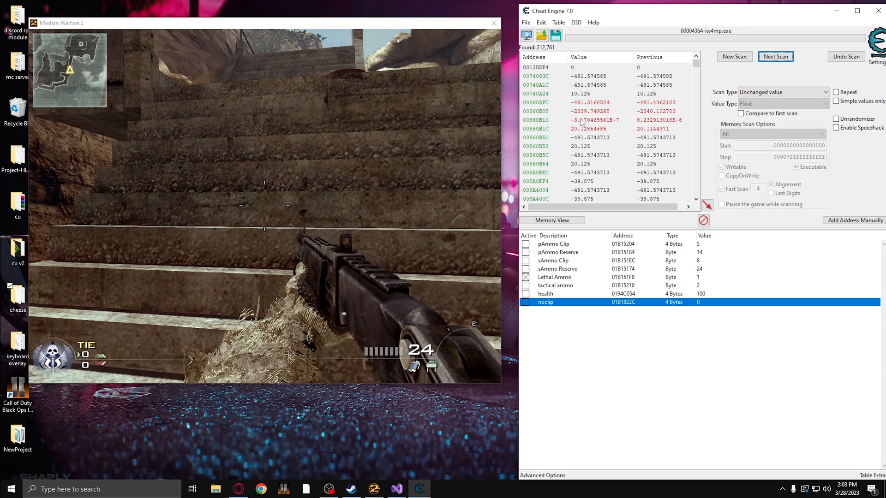
pyautogui.click(774, 57)
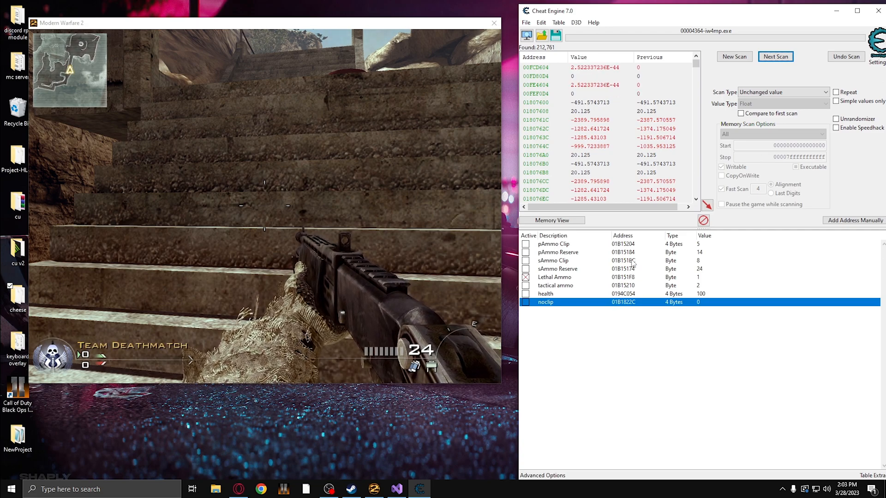
pyautogui.click(553, 261)
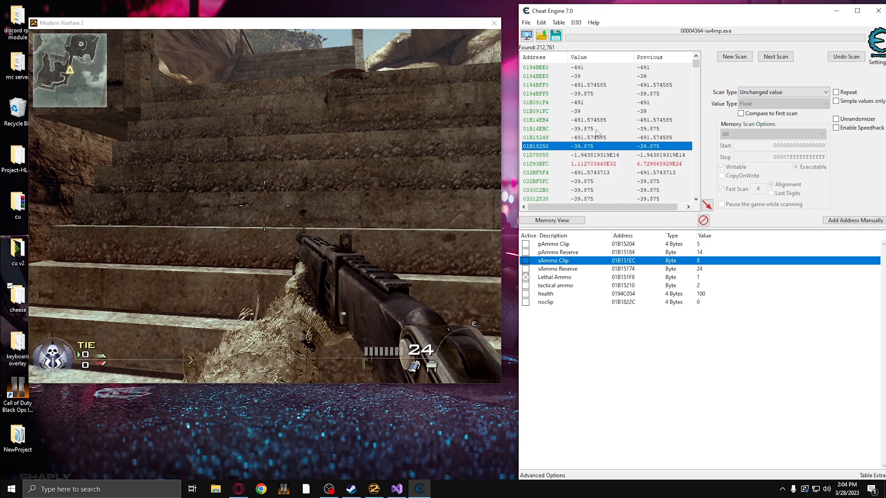
pyautogui.moveTo(593, 146)
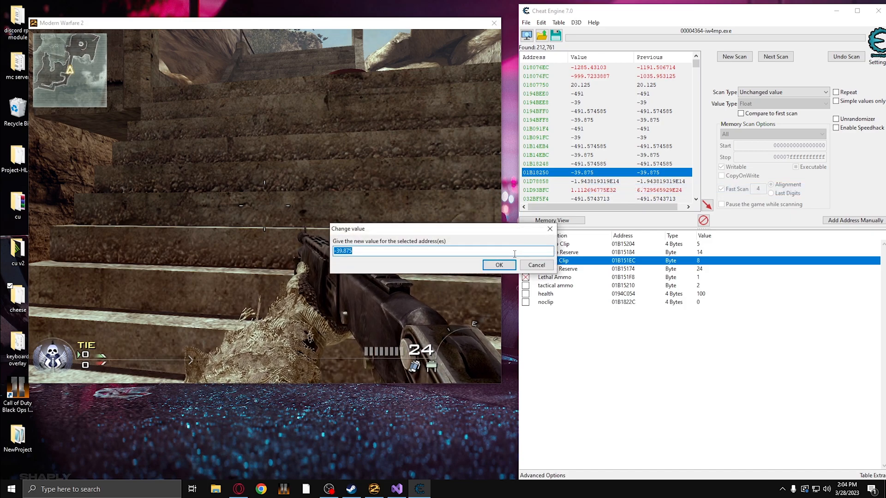
# Test candidate values such as 55 and add the -39.875 float 01B14EBC to the table.
pyautogui.click(498, 264)
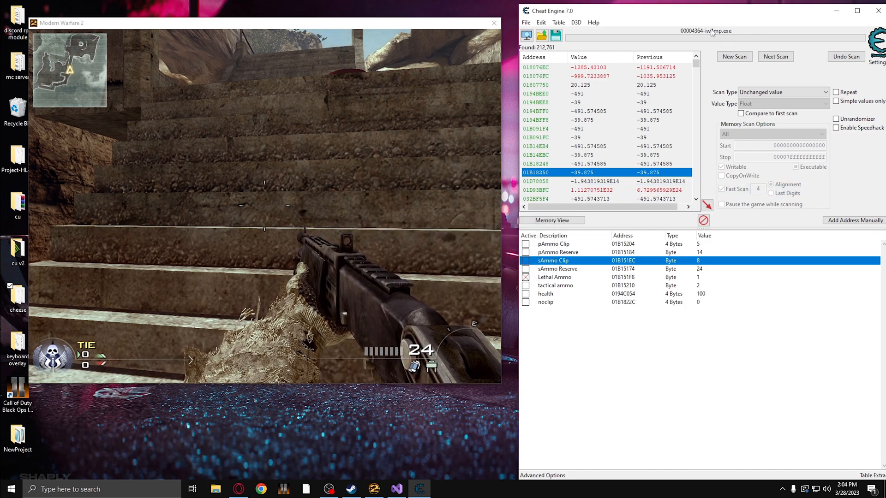
pyautogui.write('55')
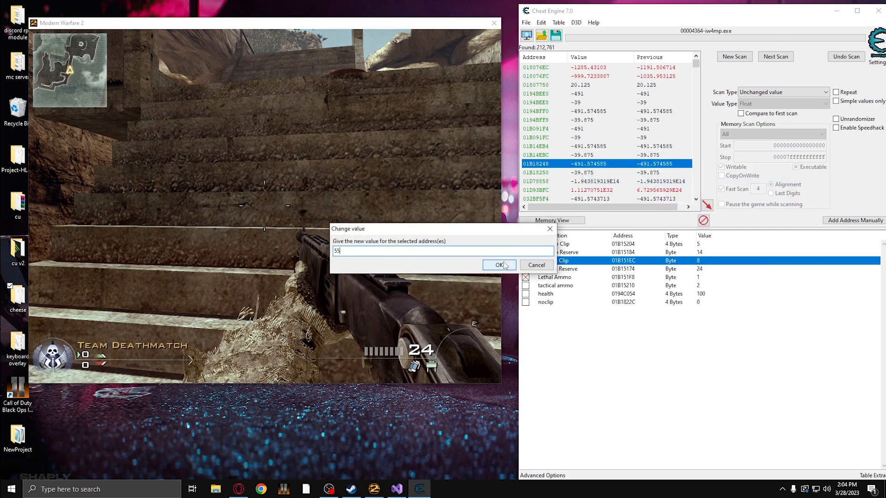
pyautogui.click(499, 265)
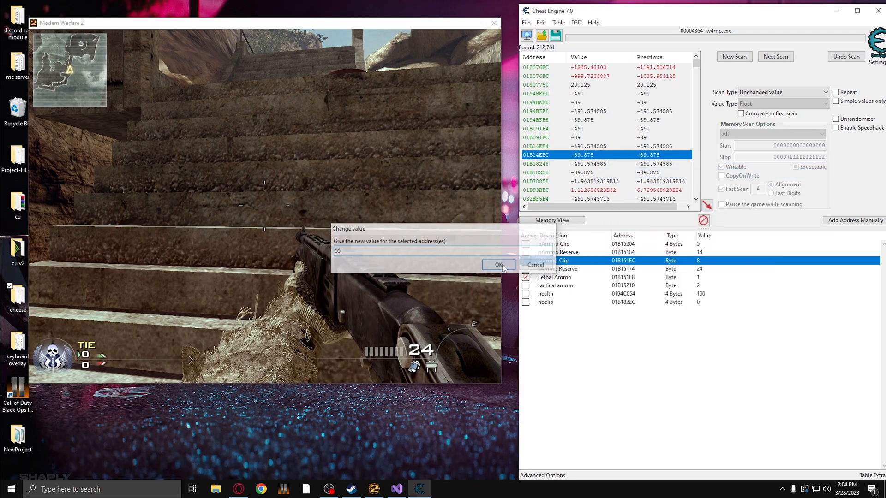
pyautogui.click(498, 265)
pyautogui.write('88')
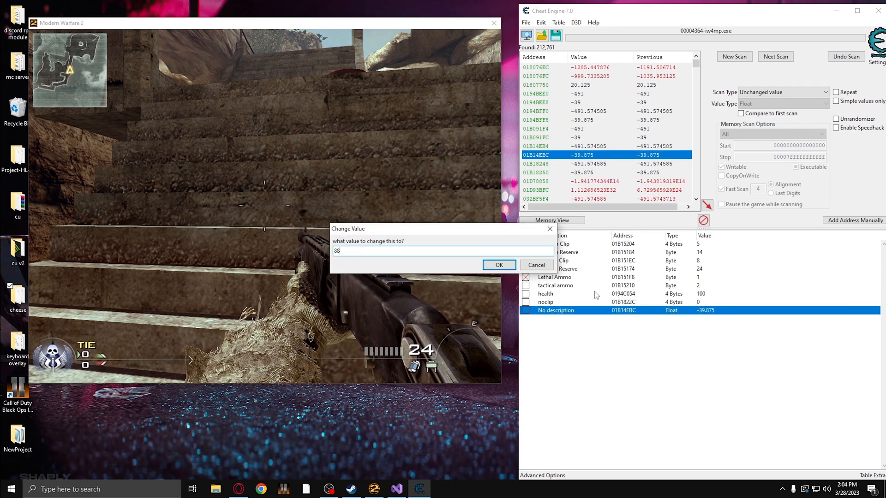
pyautogui.click(498, 265)
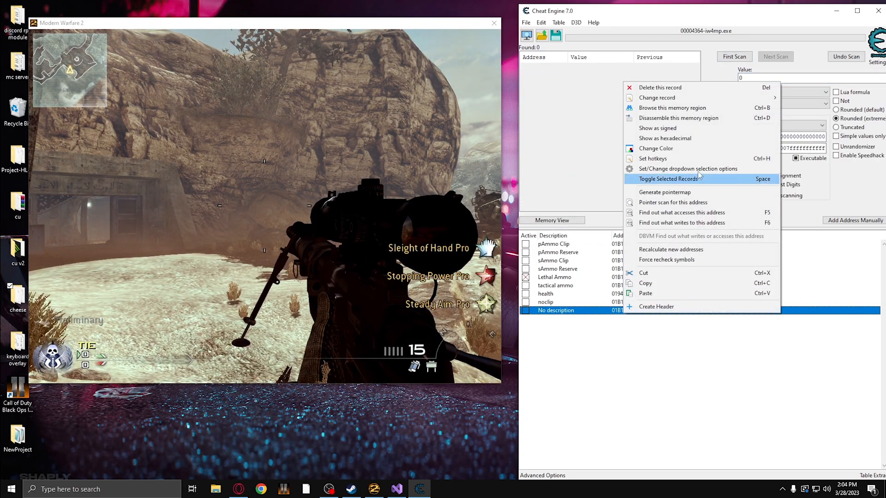
# Browse the added address's memory region and display the hex view as Float.
pyautogui.click(671, 108)
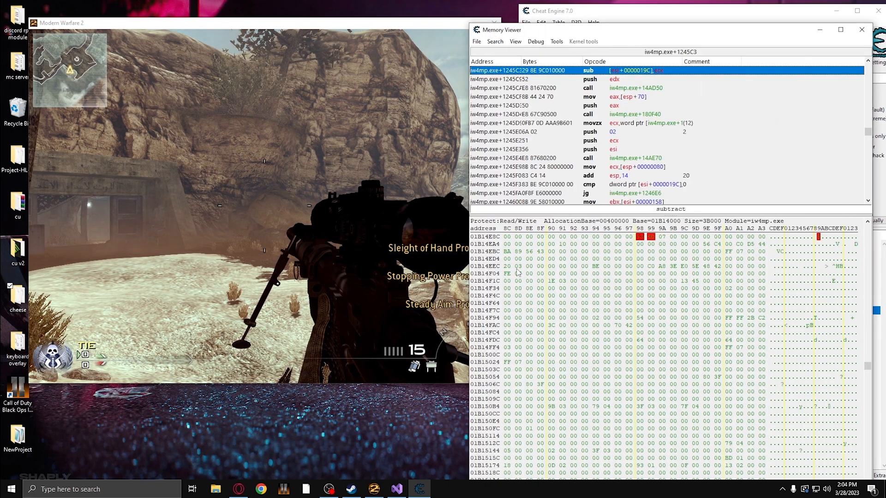
pyautogui.rightClick(516, 266)
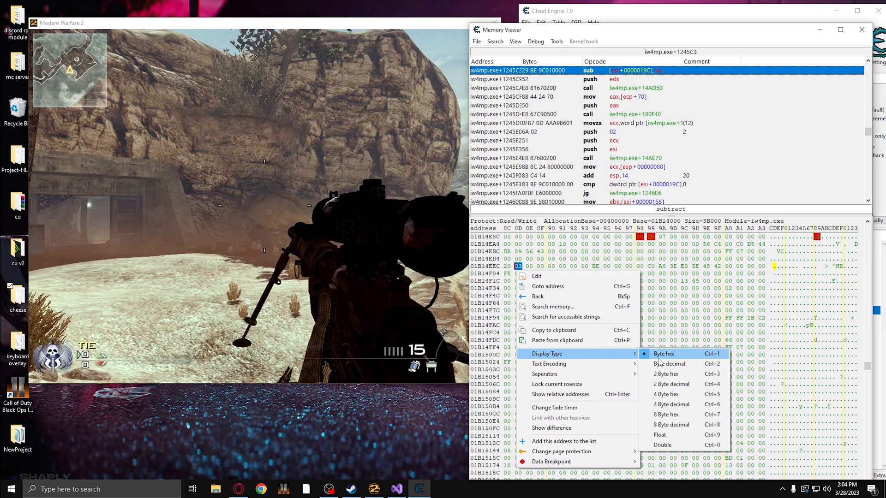
pyautogui.click(661, 445)
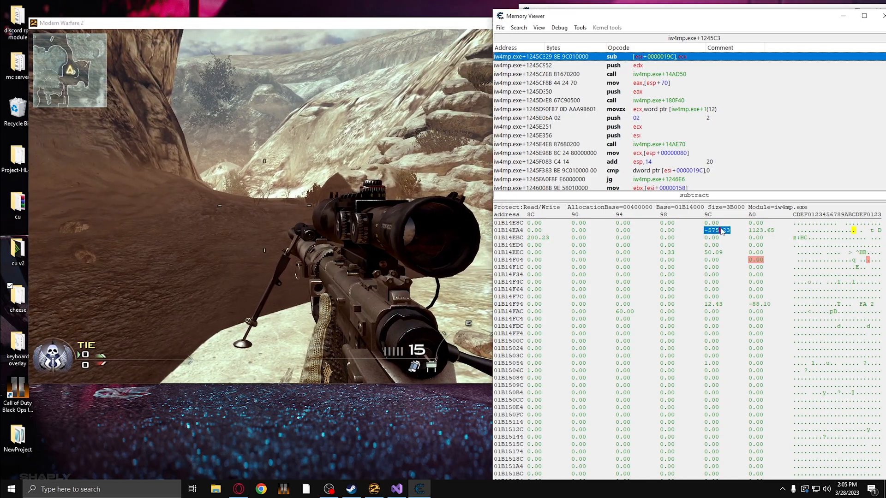
# Edit the -575.23 position float and add 01B14EB8 to the address list.
pyautogui.doubleClick(717, 230)
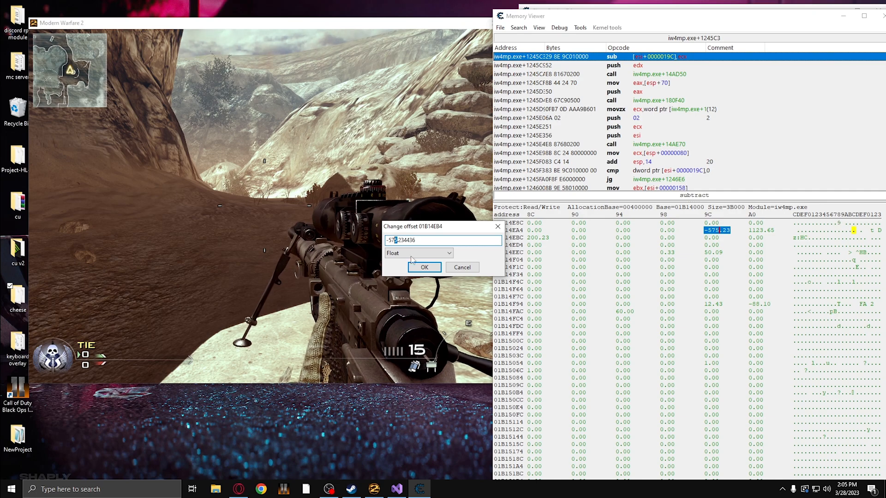
pyautogui.click(423, 267)
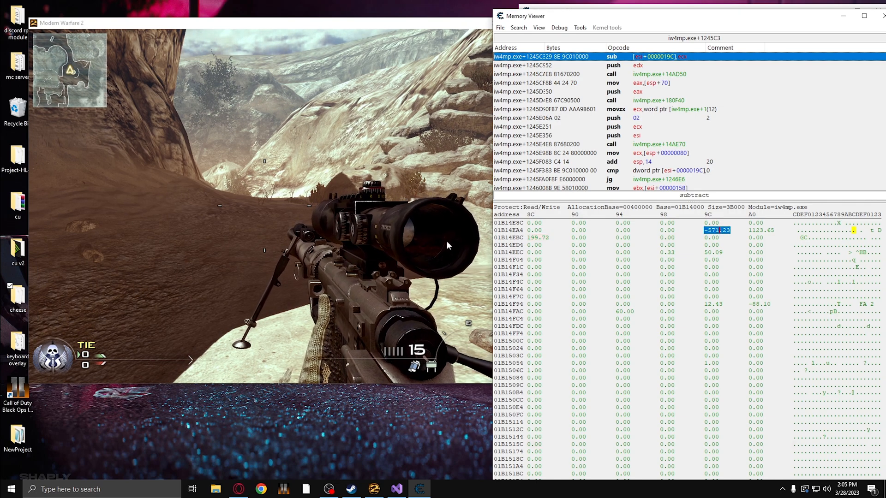
pyautogui.rightClick(717, 230)
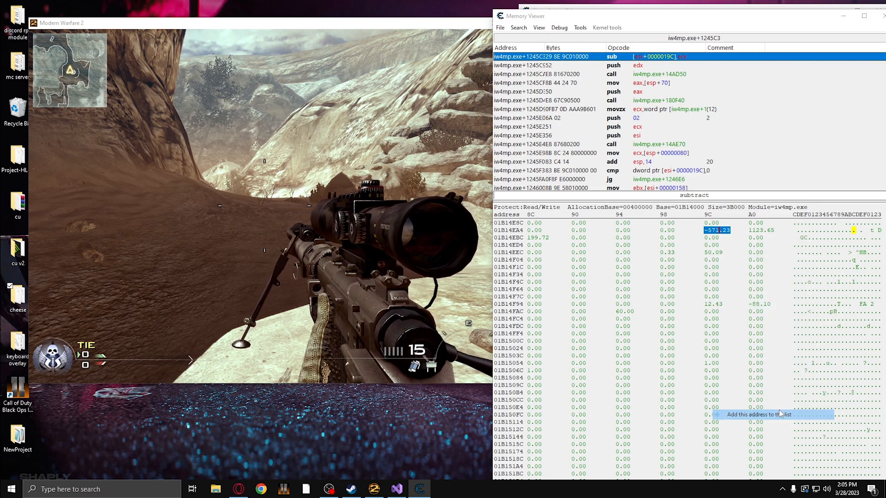
pyautogui.click(757, 415)
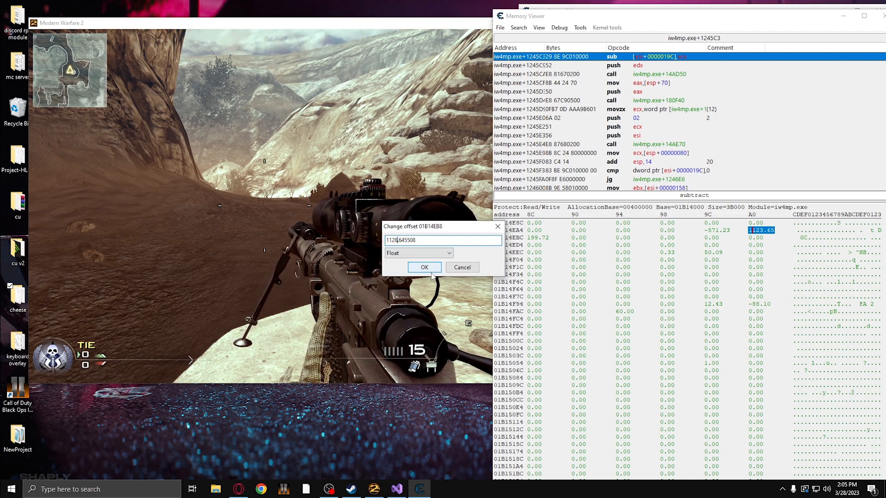
pyautogui.click(423, 268)
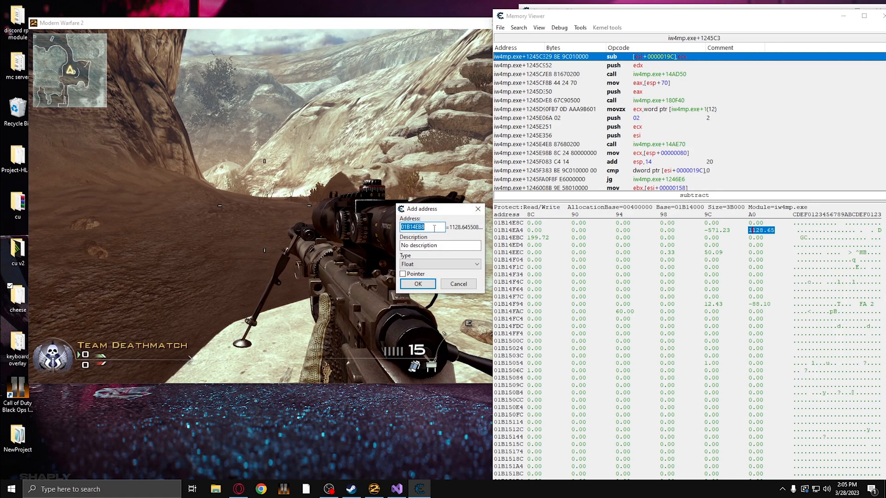
pyautogui.click(417, 283)
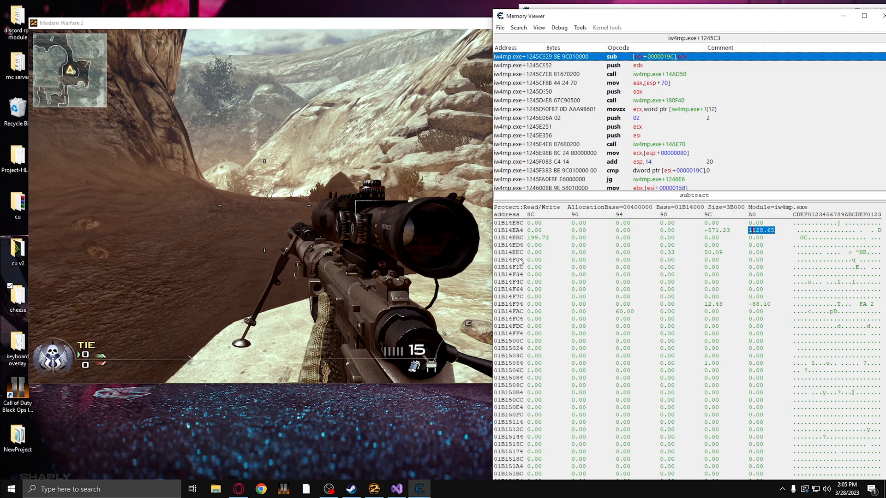
# Change the 199.72 float at 01B14EBC to teleport, then add it to the list.
pyautogui.doubleClick(524, 237)
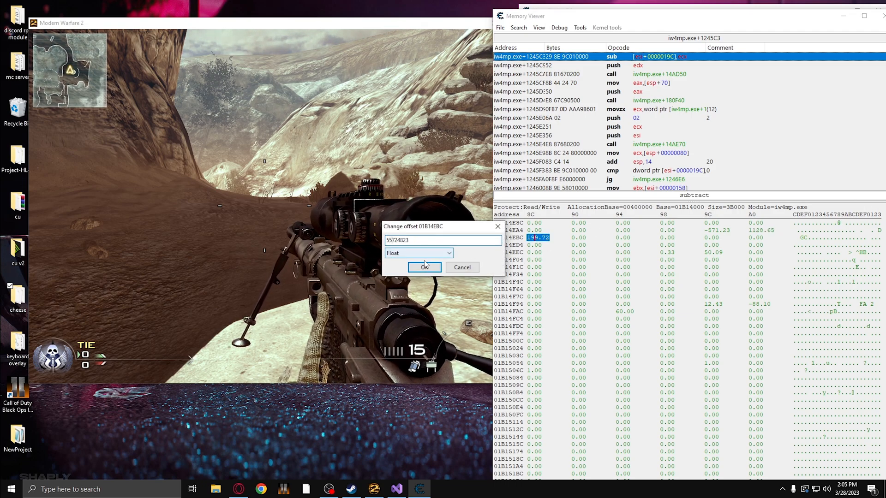
pyautogui.click(424, 266)
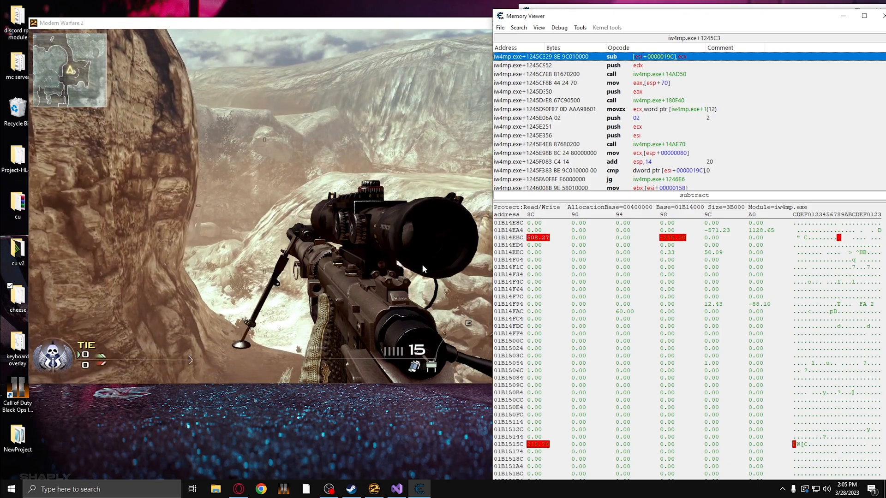
pyautogui.rightClick(539, 237)
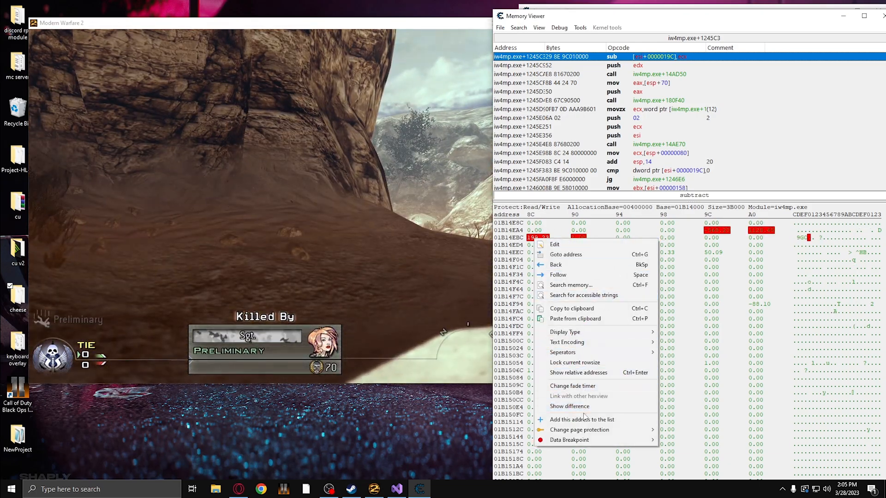
pyautogui.click(582, 419)
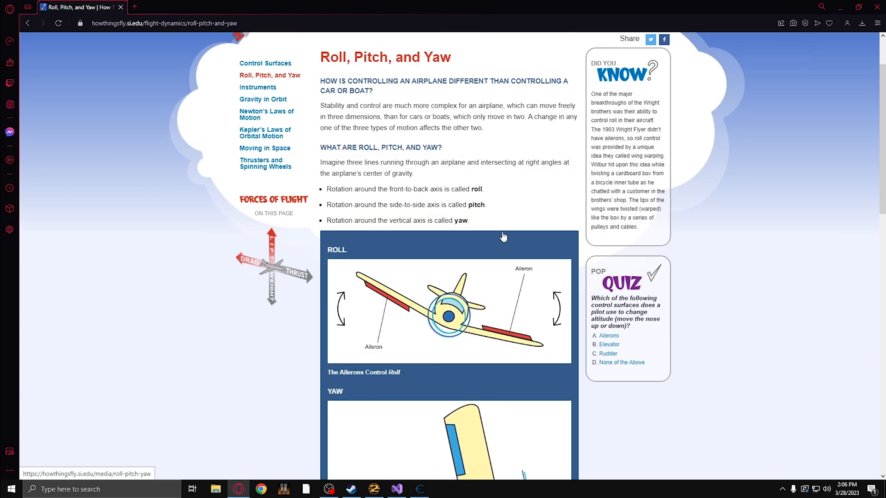
# Scroll the howthingsfly Roll, Pitch, and Yaw page down to the YAW diagram.
pyautogui.scroll(-3)
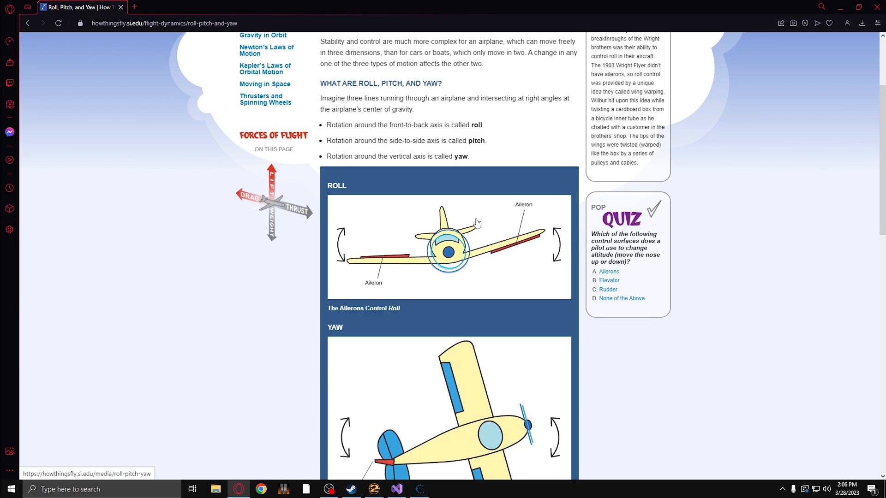
pyautogui.scroll(-3)
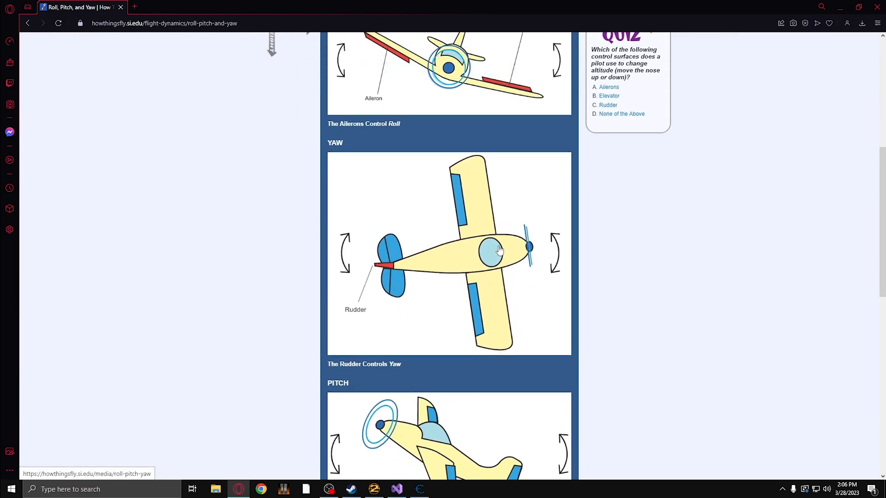
pyautogui.scroll(-3)
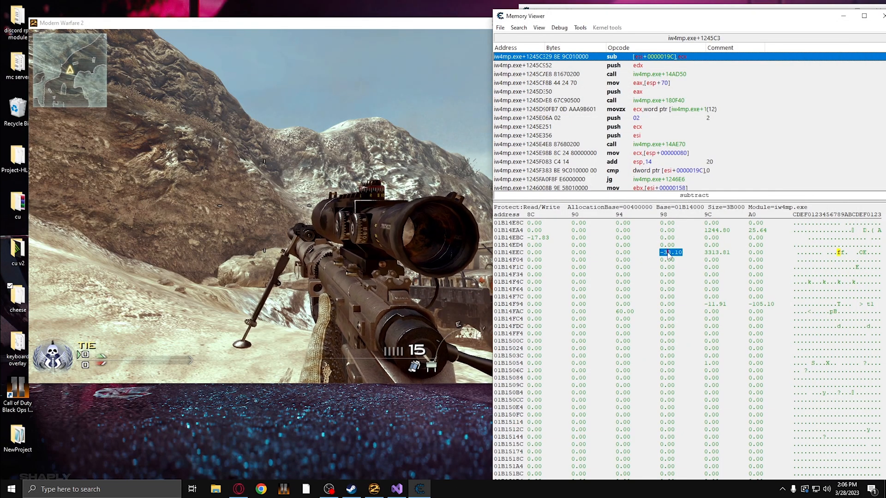
# Add the -33.10 float 01B14EF8 described 'pitch' and the 01B14F00 float to the list.
pyautogui.doubleClick(669, 252)
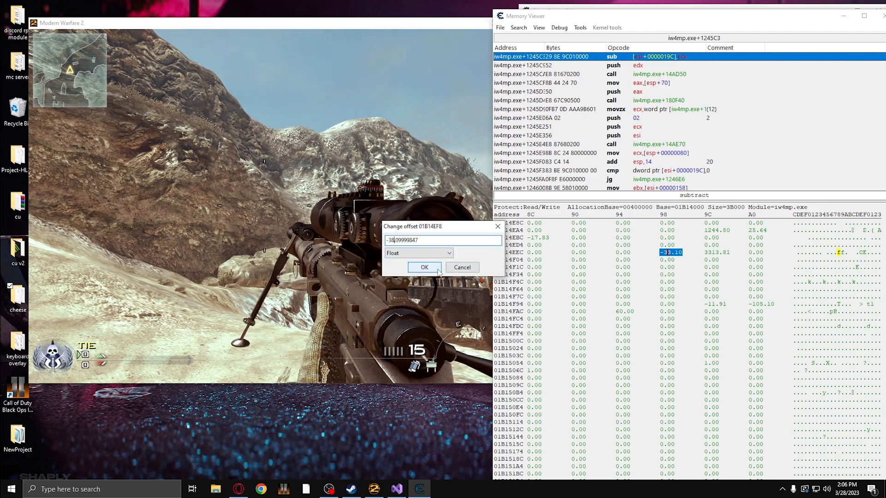
pyautogui.rightClick(670, 252)
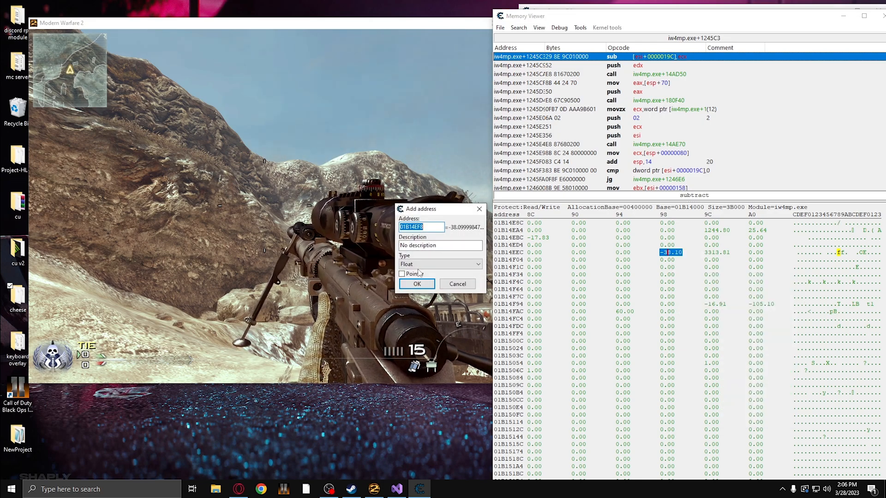
pyautogui.write('pitch')
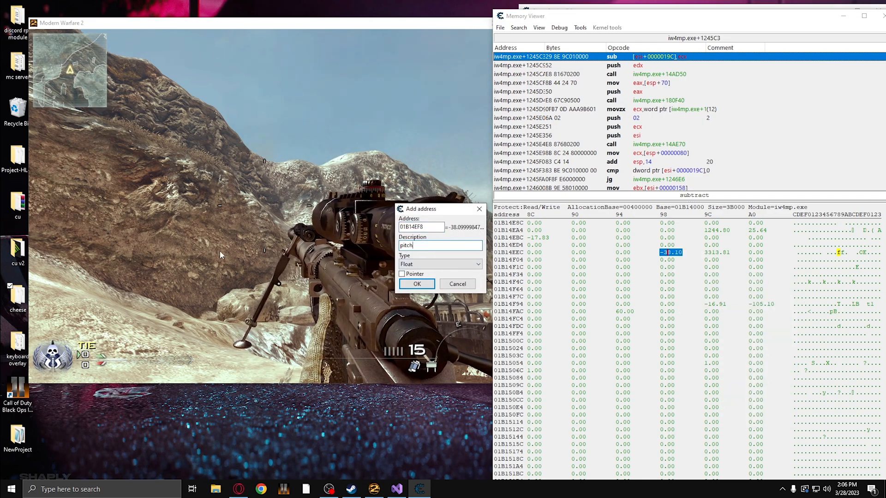
pyautogui.click(416, 284)
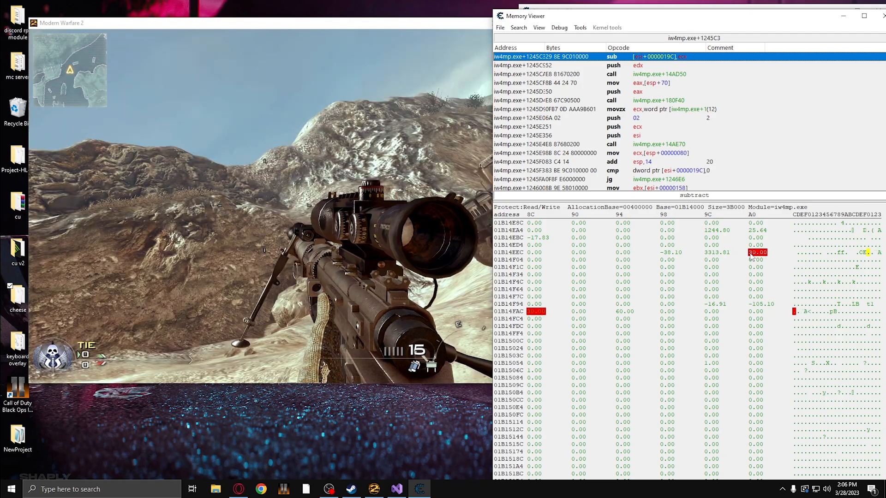
pyautogui.rightClick(757, 251)
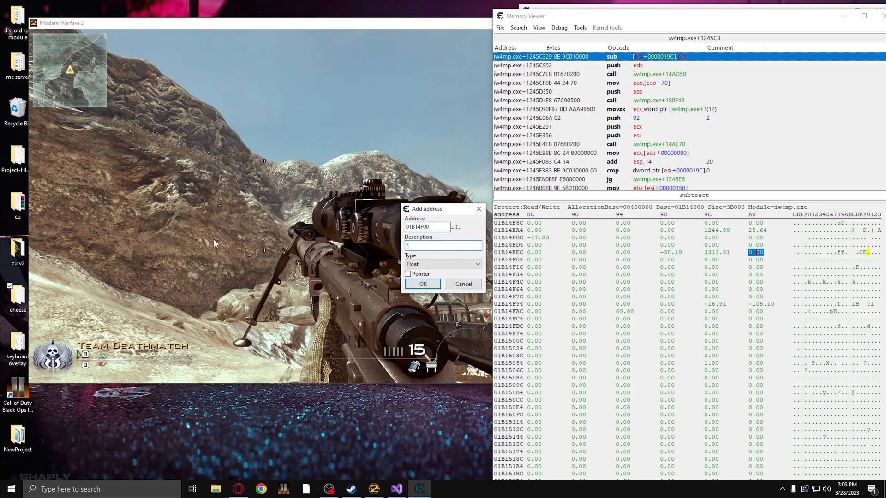
pyautogui.click(422, 284)
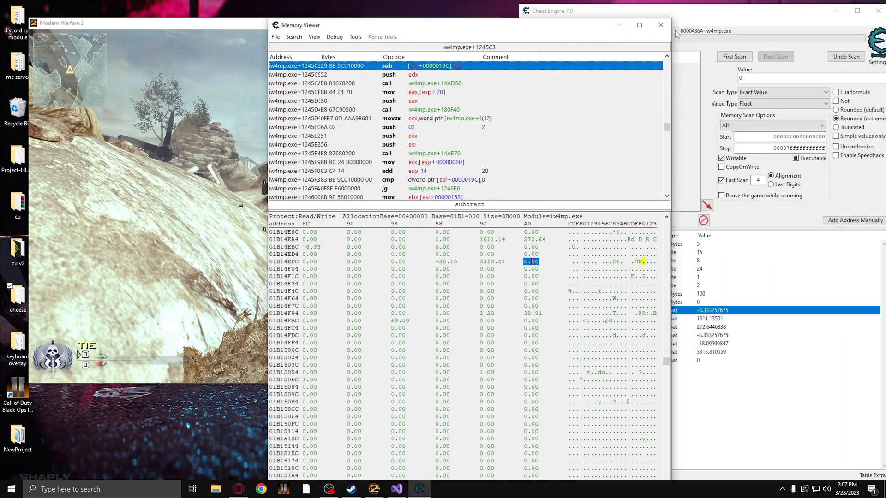
pyautogui.click(658, 24)
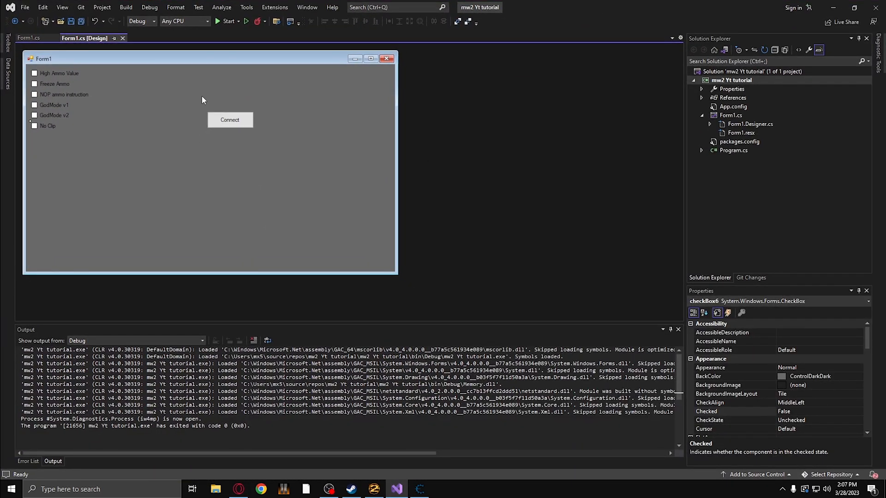
pyautogui.moveTo(165, 100)
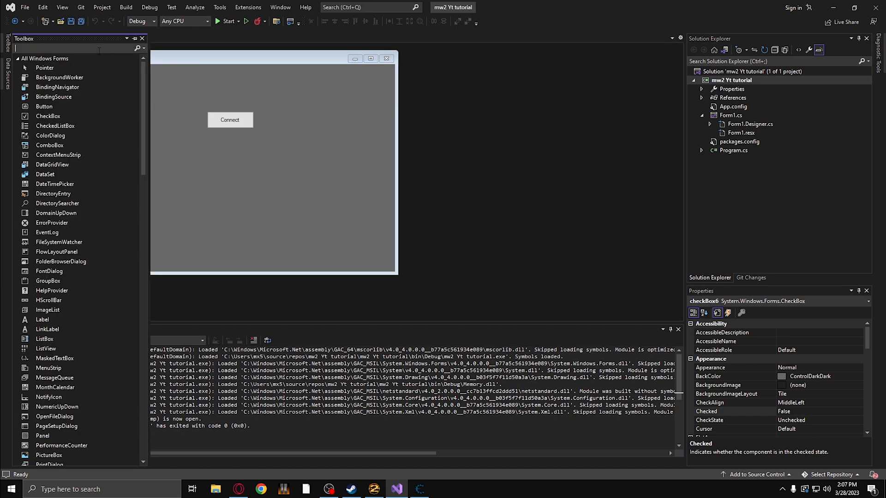
# Add buttons to the form and caption them Set X, Set Z and similar.
pyautogui.write('bu')
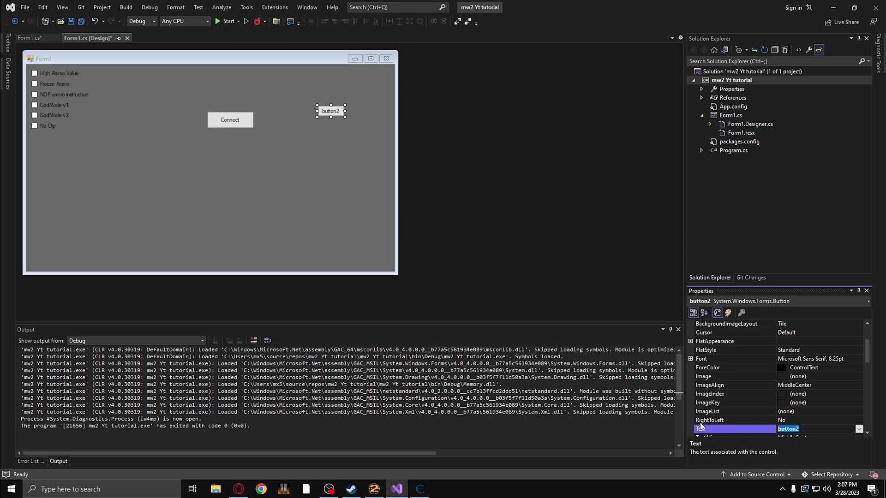
pyautogui.write('Set X')
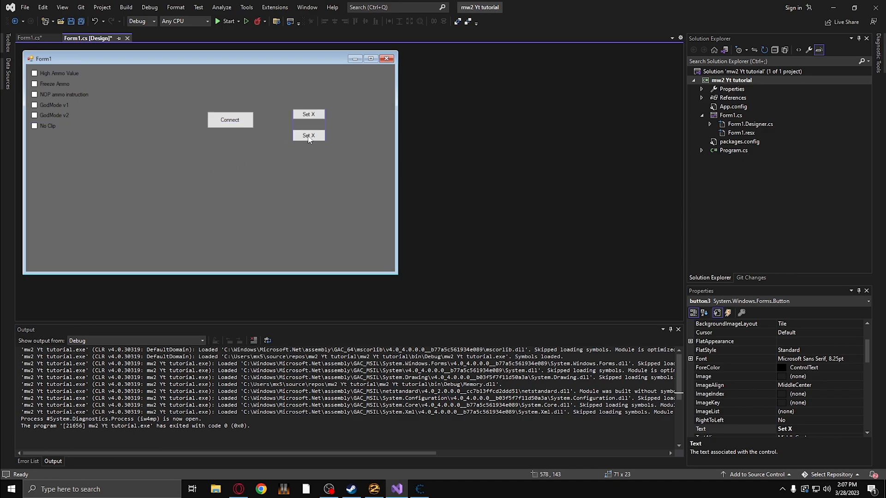
pyautogui.click(309, 134)
pyautogui.write('Y')
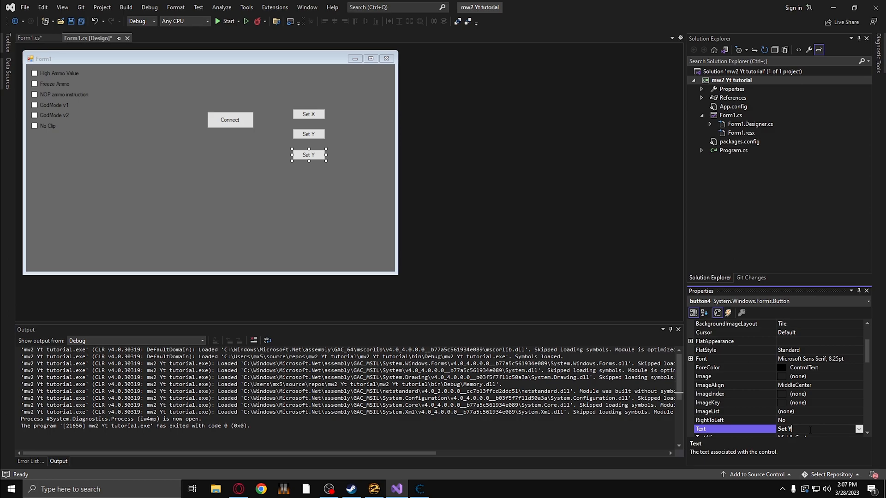
pyautogui.write('Set A')
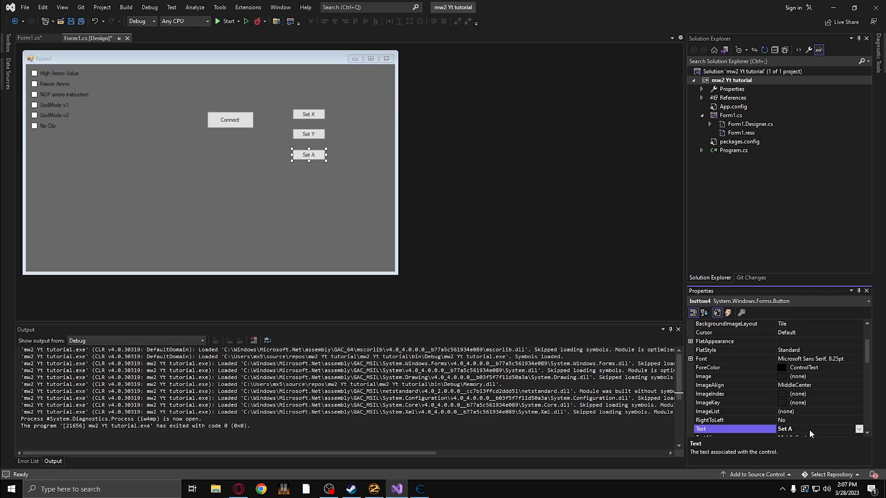
pyautogui.write('Set Z')
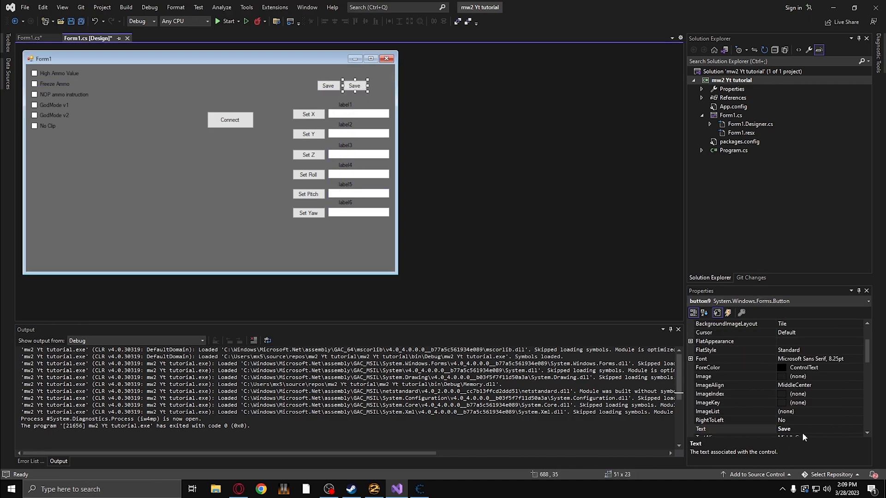
# Caption the Load button and select the Set X text box and Roll label.
pyautogui.write('Lop')
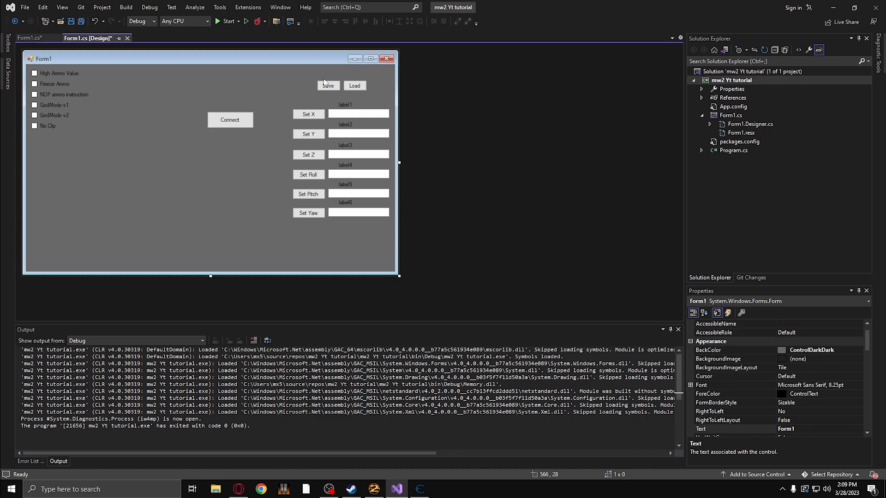
pyautogui.click(327, 85)
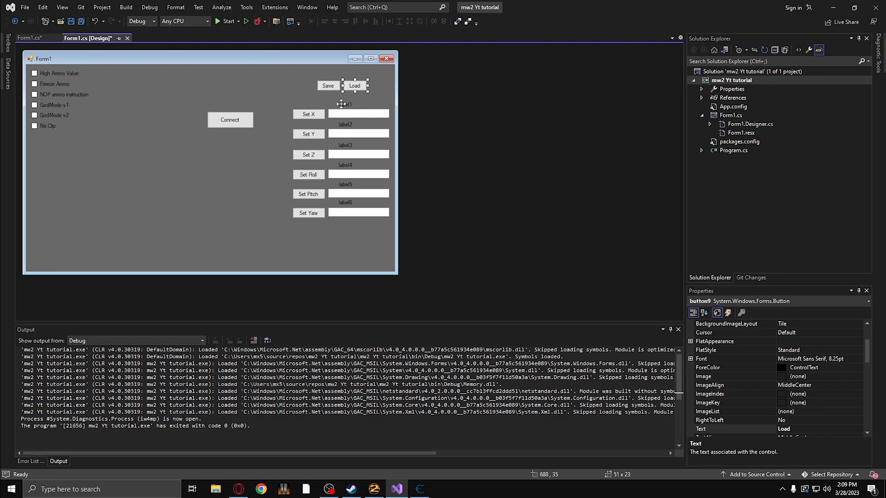
pyautogui.moveTo(321, 136)
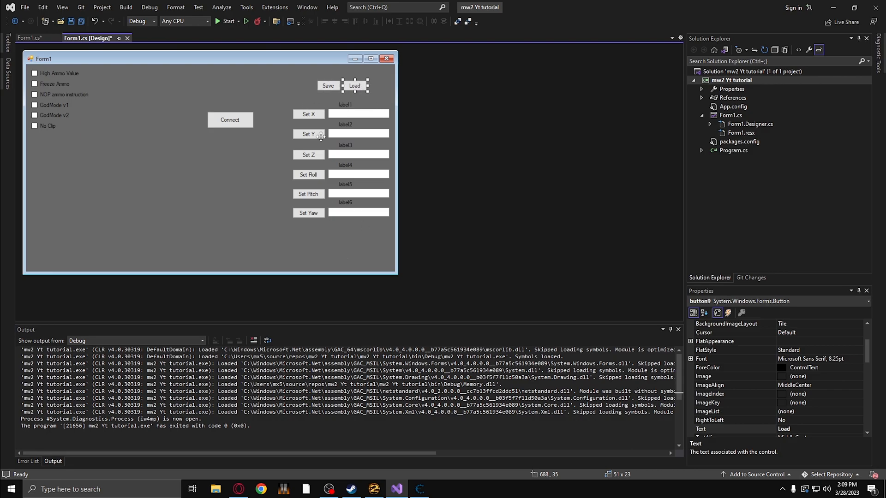
pyautogui.click(358, 114)
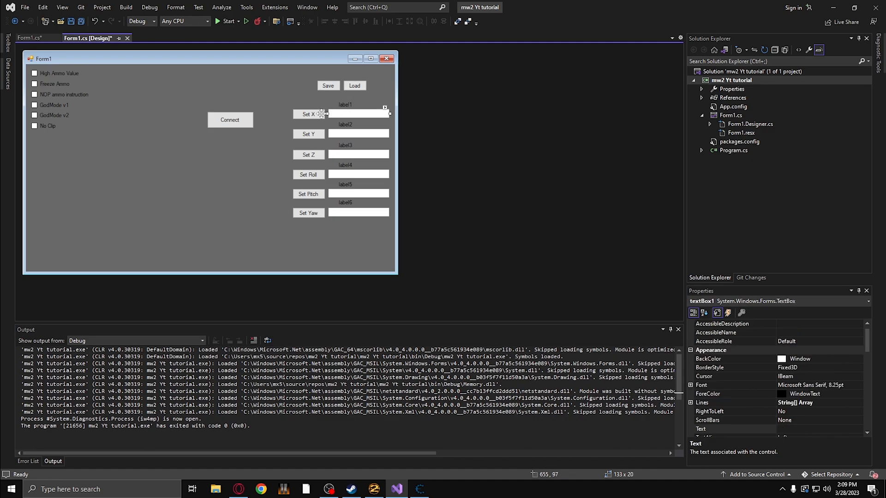
pyautogui.click(309, 114)
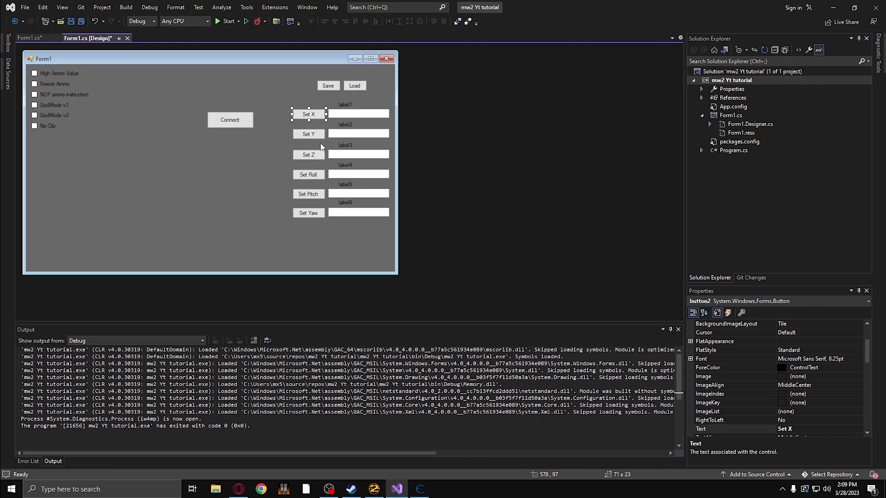
pyautogui.click(345, 105)
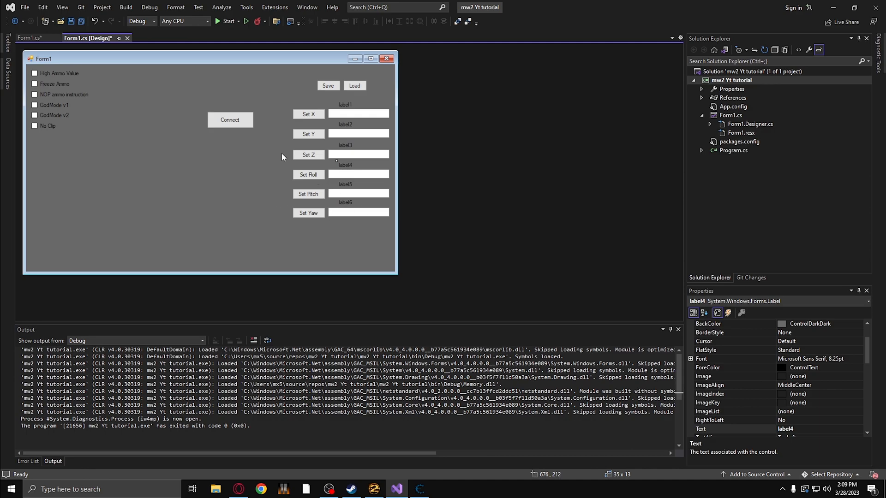
pyautogui.moveTo(163, 74)
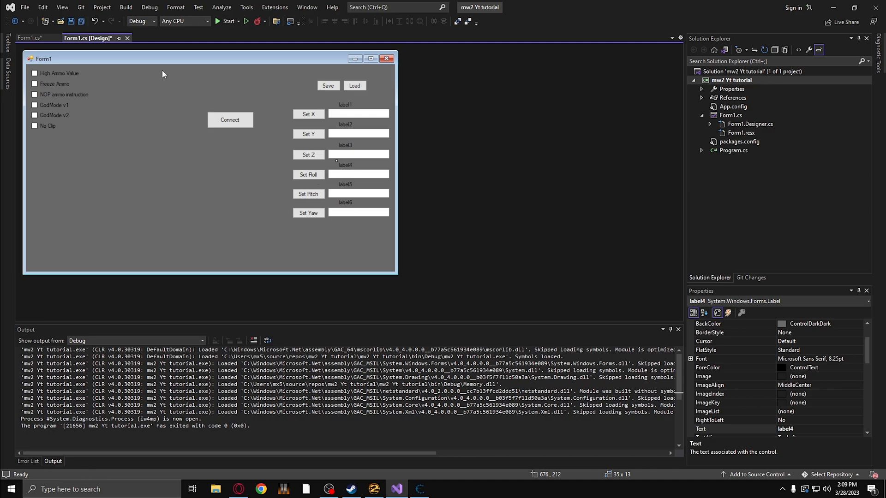
# Add a Timer, set Enabled True and Interval 500, and create its tick handler.
pyautogui.click(7, 43)
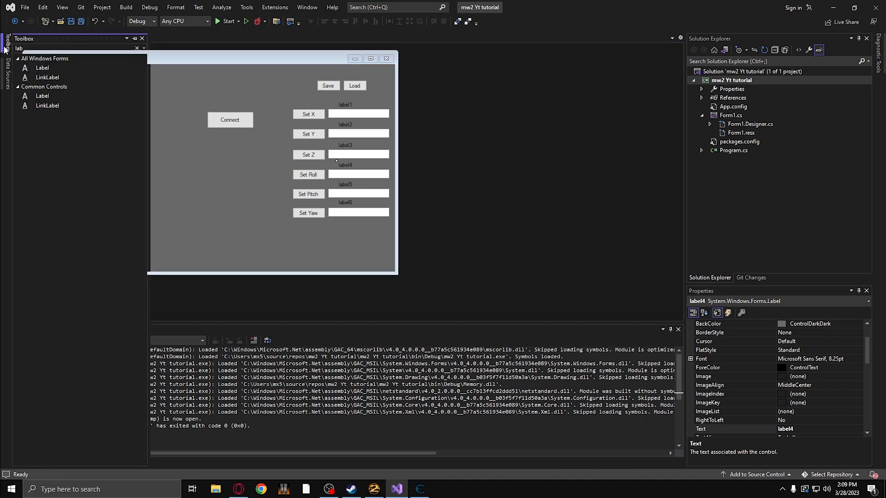
pyautogui.write('tim')
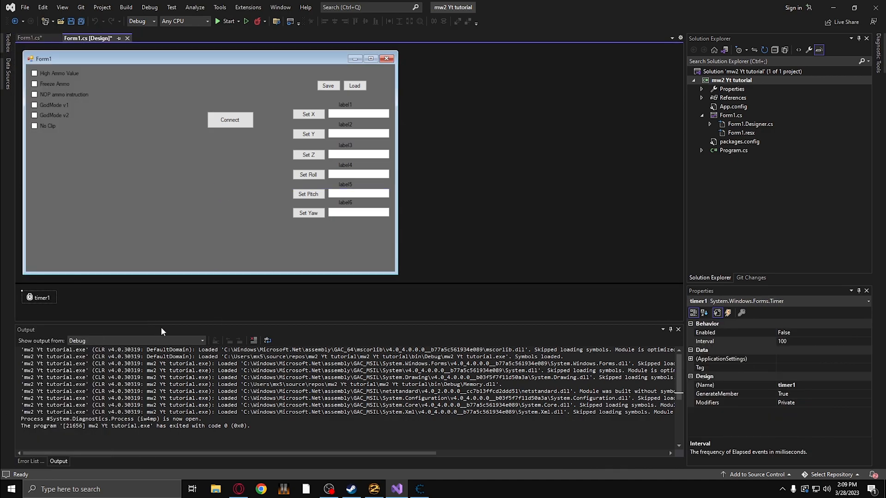
pyautogui.click(729, 332)
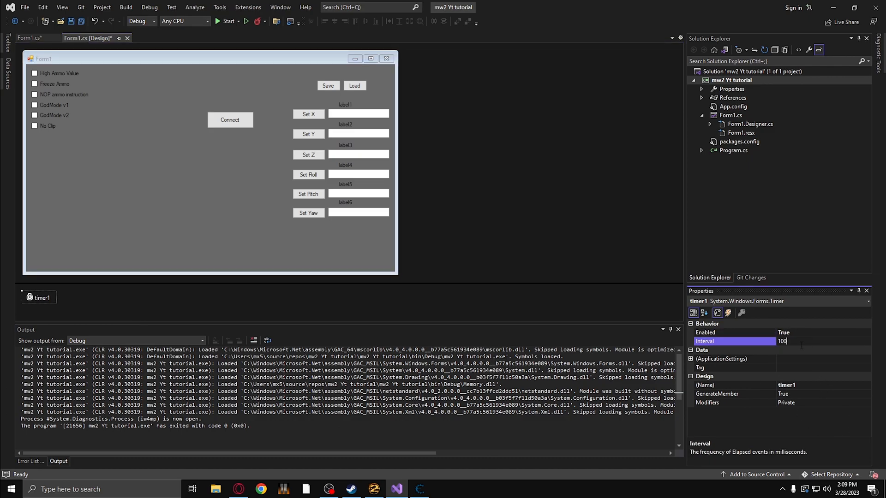
pyautogui.write('500')
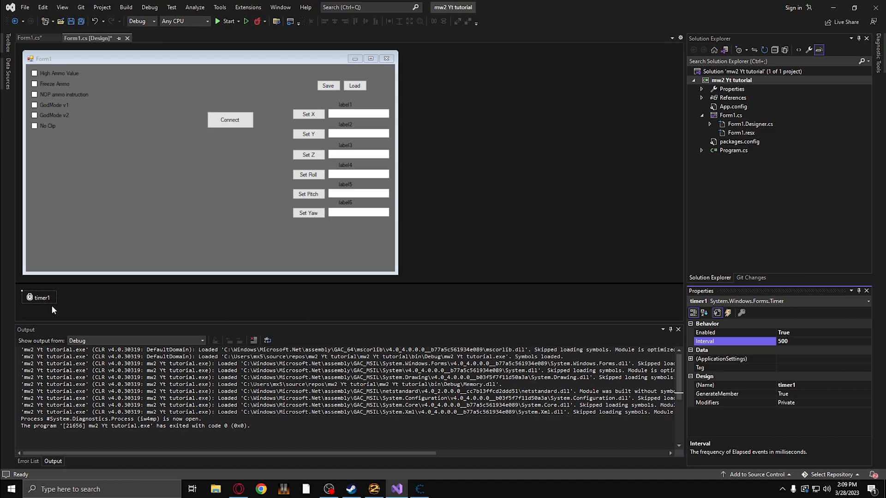
pyautogui.doubleClick(39, 297)
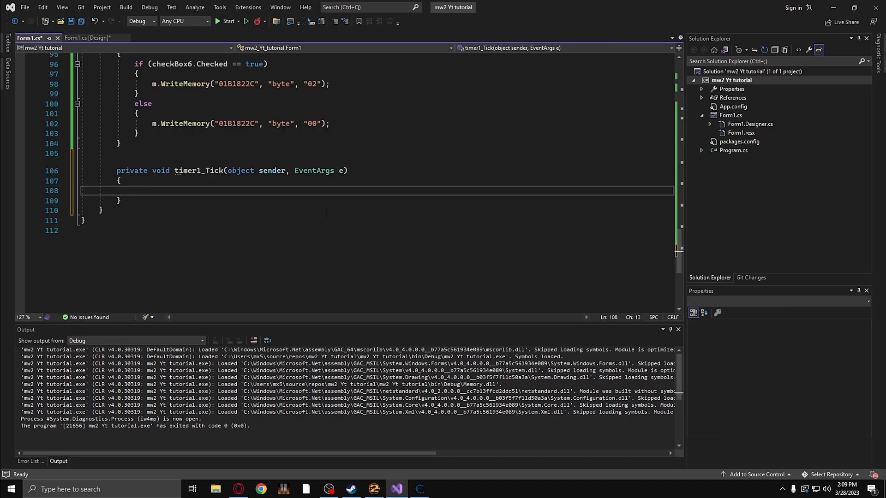
# In timer1_Tick, write label1.Text = "Set X: " + m.ReadFloat(""); with the address blank.
pyautogui.write('label')
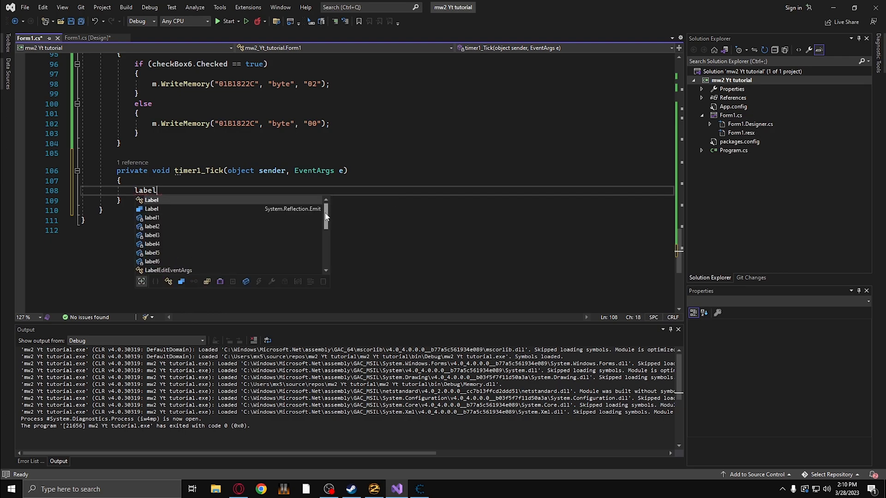
pyautogui.write('1.Text')
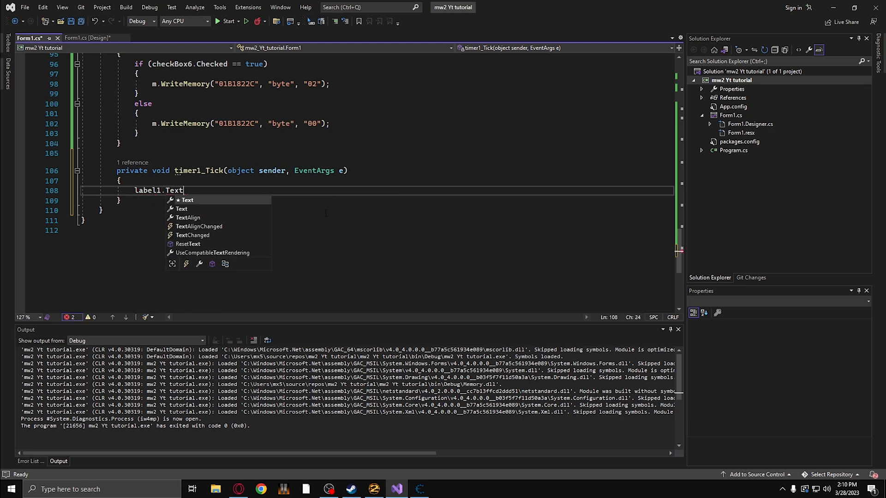
pyautogui.write('= "S')
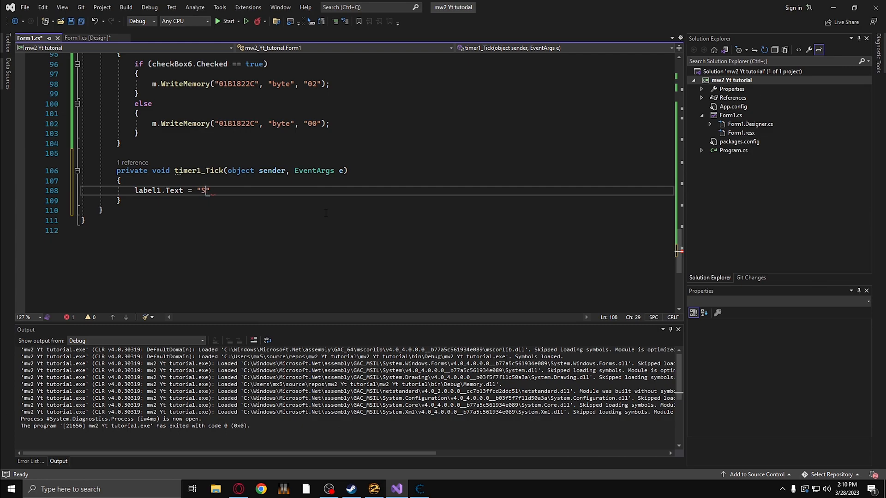
pyautogui.write('et X:')
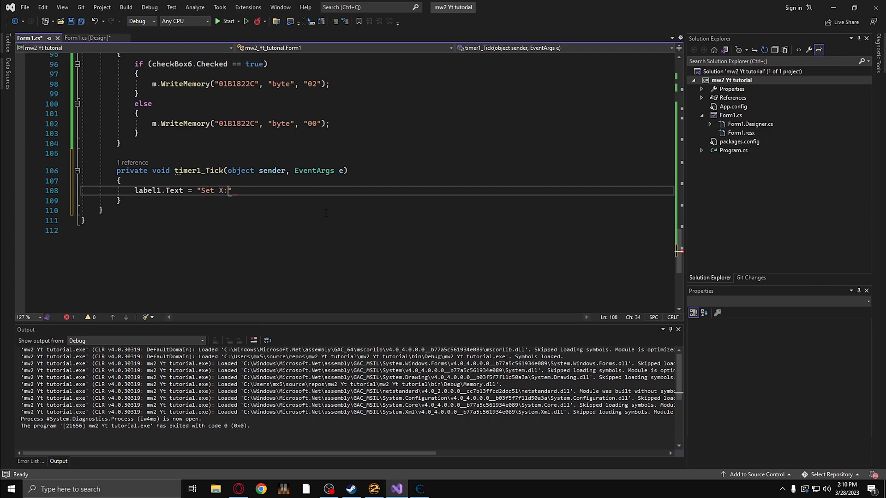
pyautogui.write('" "')
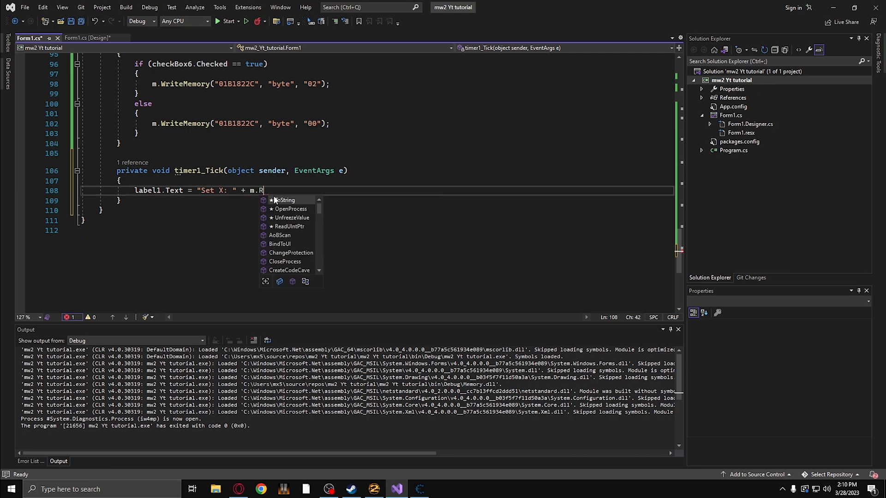
pyautogui.write('eadFloat(""')
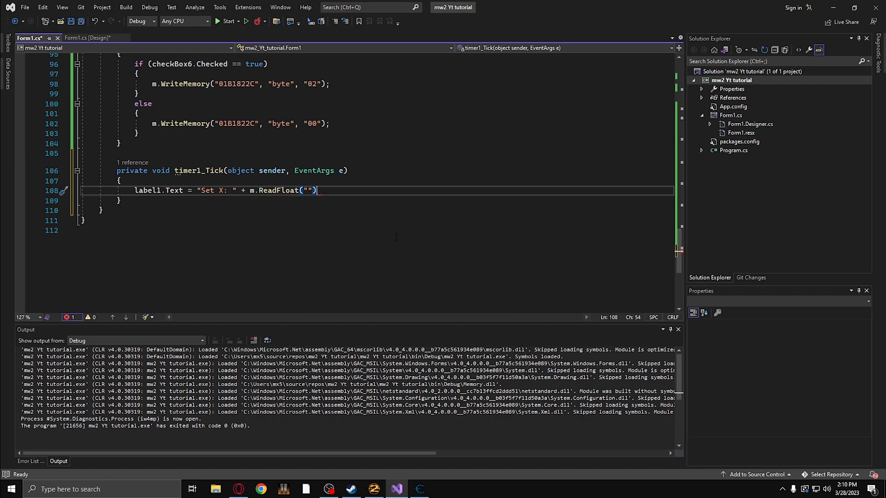
pyautogui.write(';')
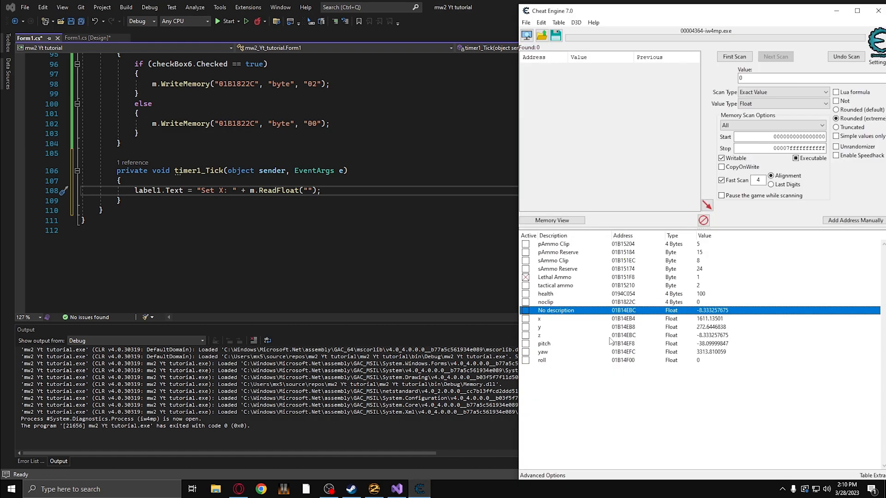
# Fill label1–label6 with X, Y, Z, Roll, Pitch and Yaw ReadFloat values, save, and return to the designer.
pyautogui.doubleClick(539, 318)
pyautogui.write('label6.Text = "Set Yaw: " + m.ReadFloat("01B14EFC");')
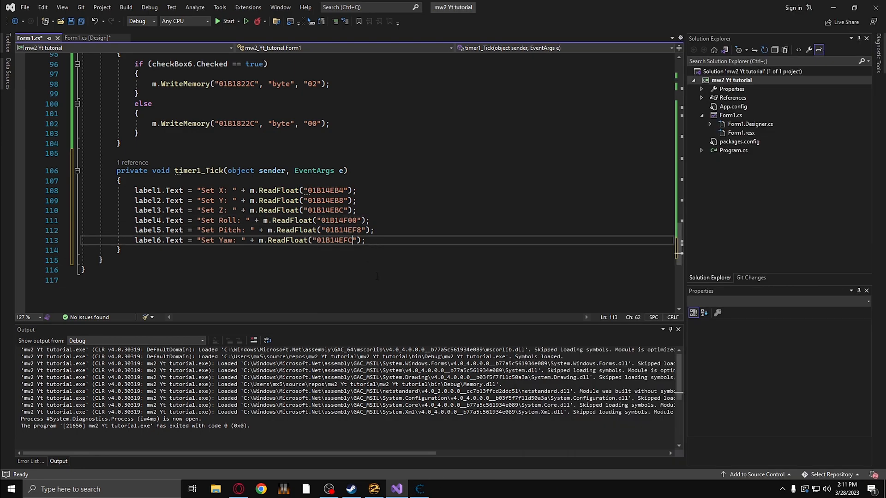
pyautogui.press('ctrl+s')
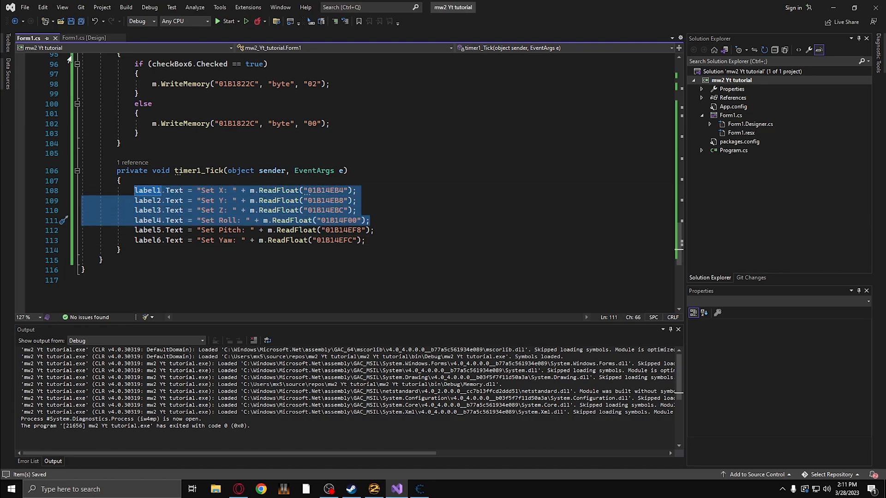
pyautogui.click(83, 38)
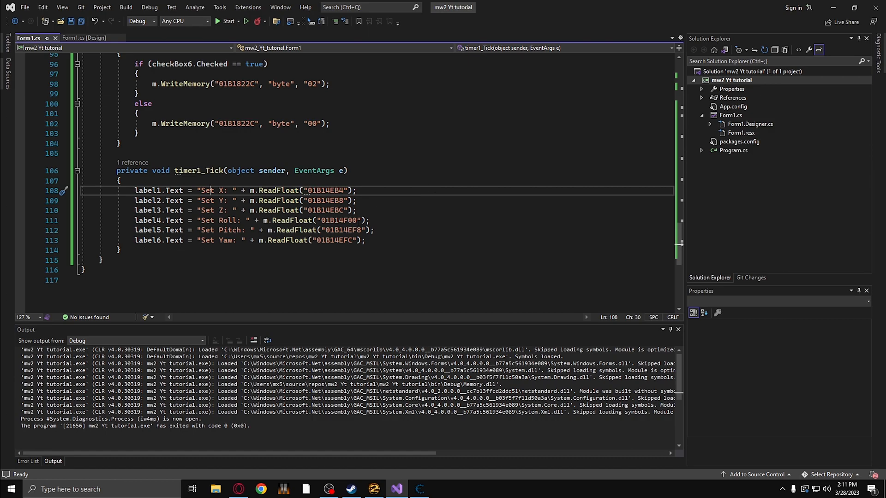
pyautogui.click(211, 210)
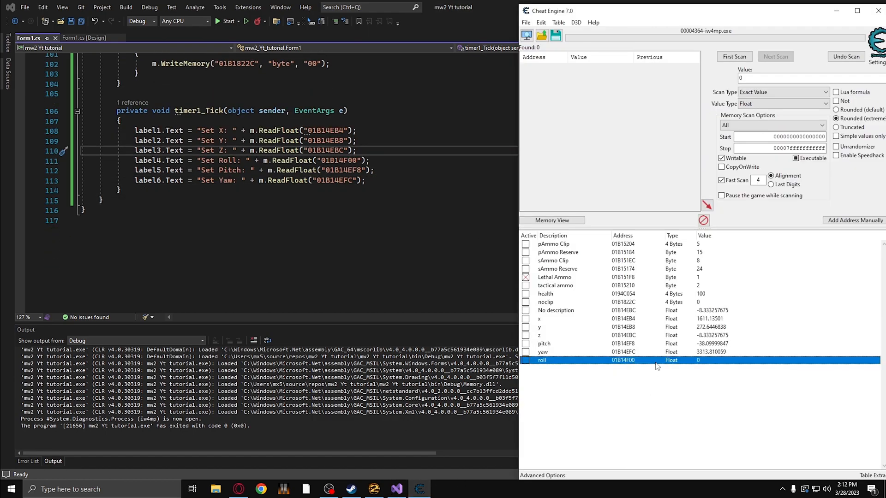
pyautogui.click(84, 38)
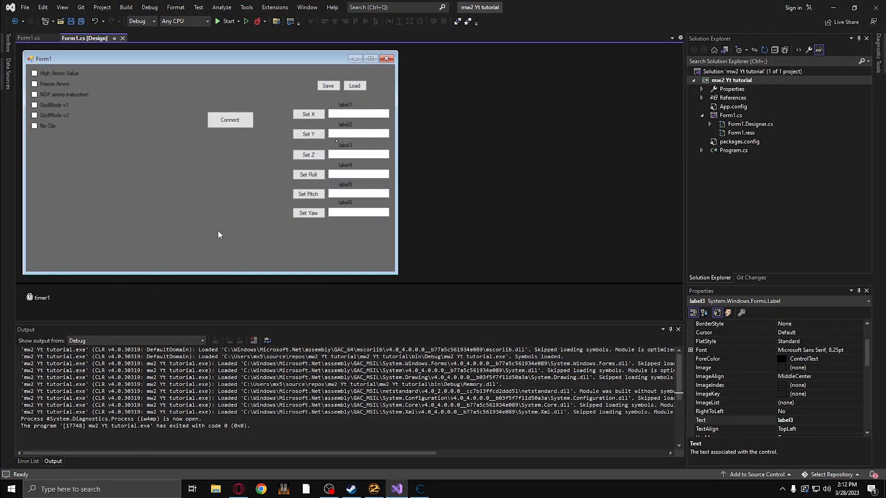
pyautogui.moveTo(176, 213)
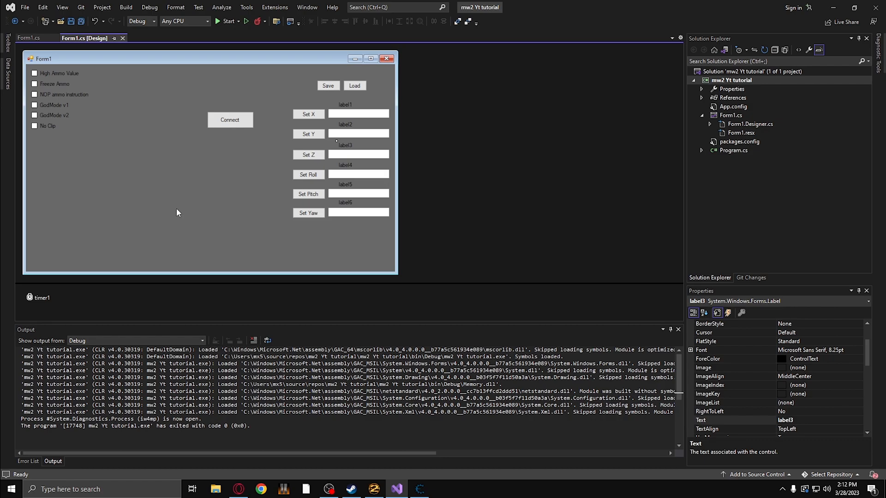
pyautogui.moveTo(616, 5)
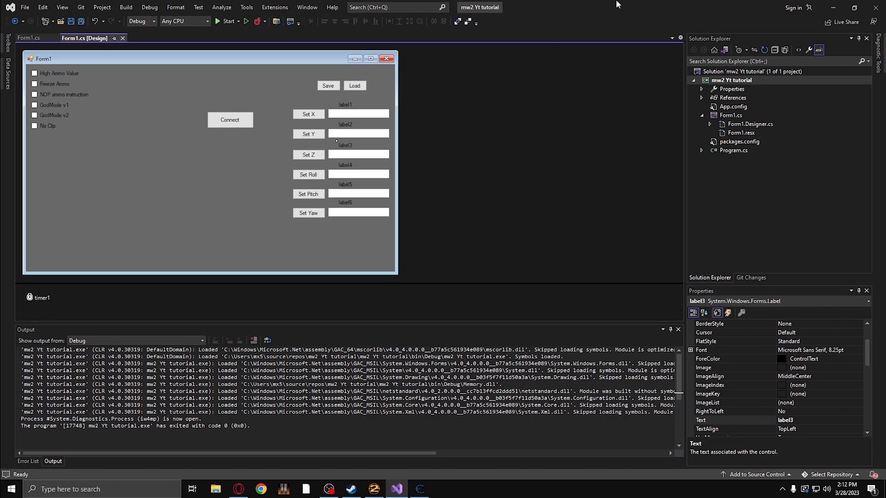
pyautogui.moveTo(350, 109)
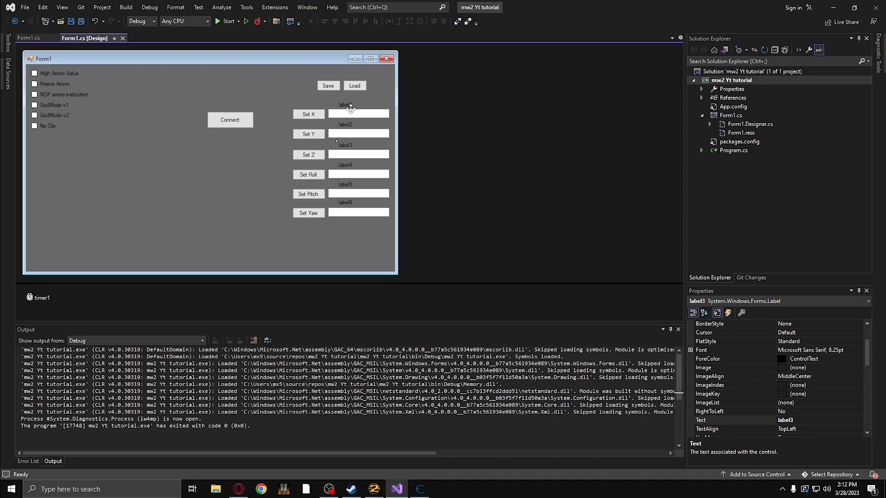
# Generate the empty button2_Click handler from the Set X button.
pyautogui.click(309, 114)
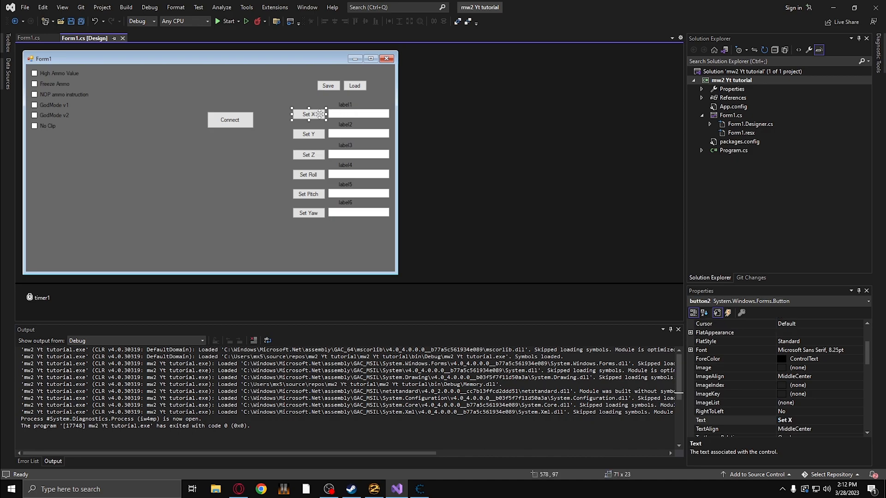
pyautogui.doubleClick(309, 114)
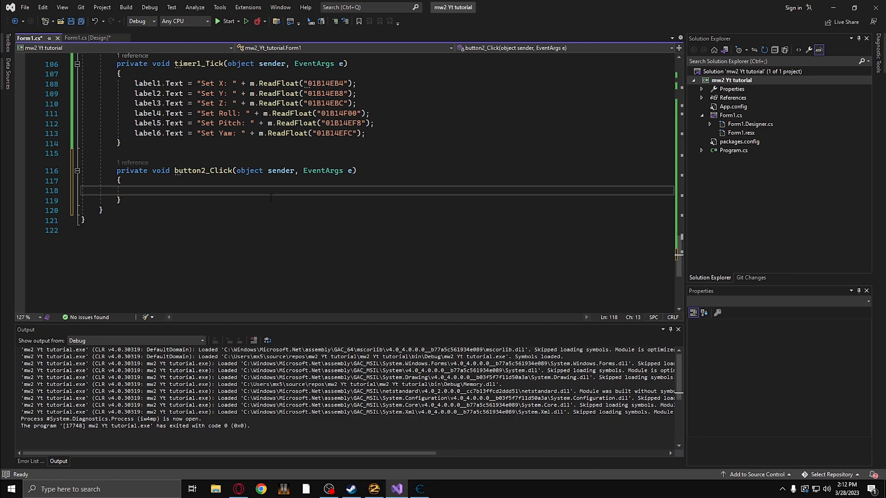
# In button2_Click, write textBox1's text to address 01B14EB4 as a Float with m.WriteMemory.
pyautogui.write('m.WriteMemory("01B14EB4')
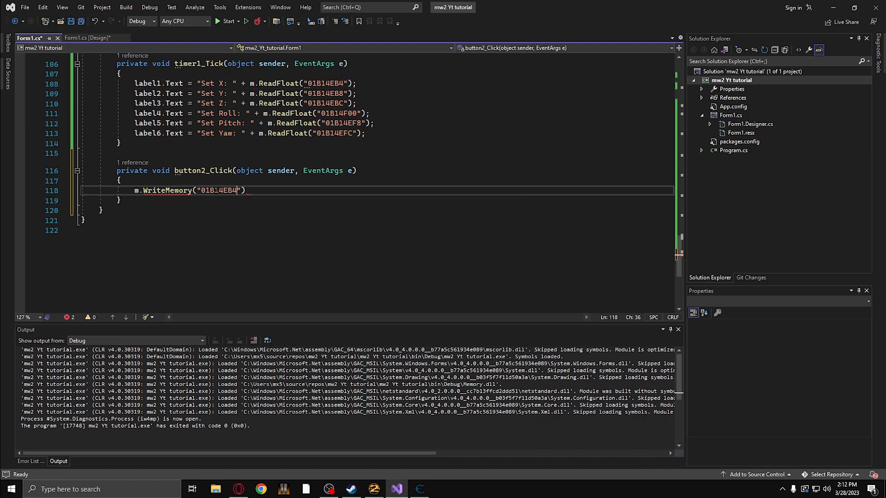
pyautogui.write(', "')
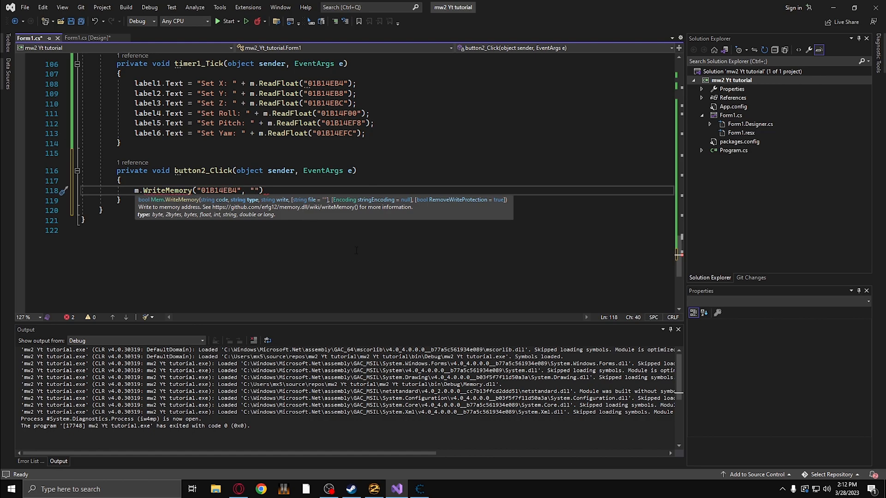
pyautogui.write('Float')
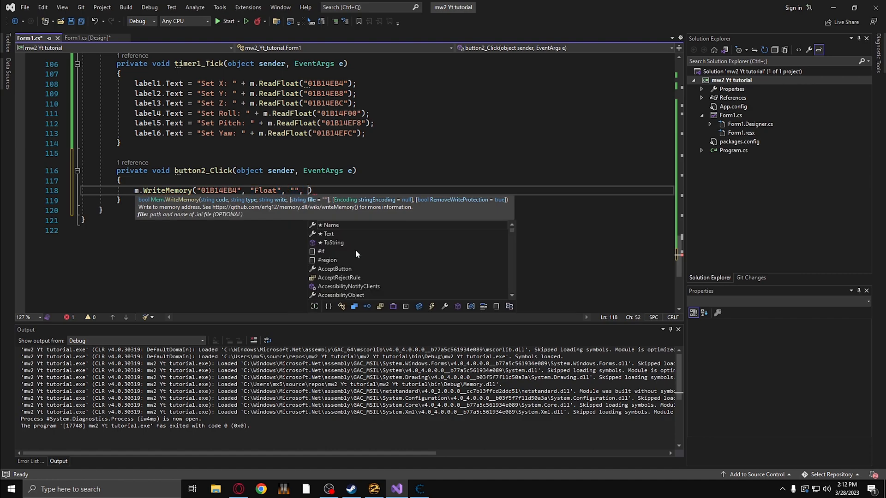
pyautogui.write('""')
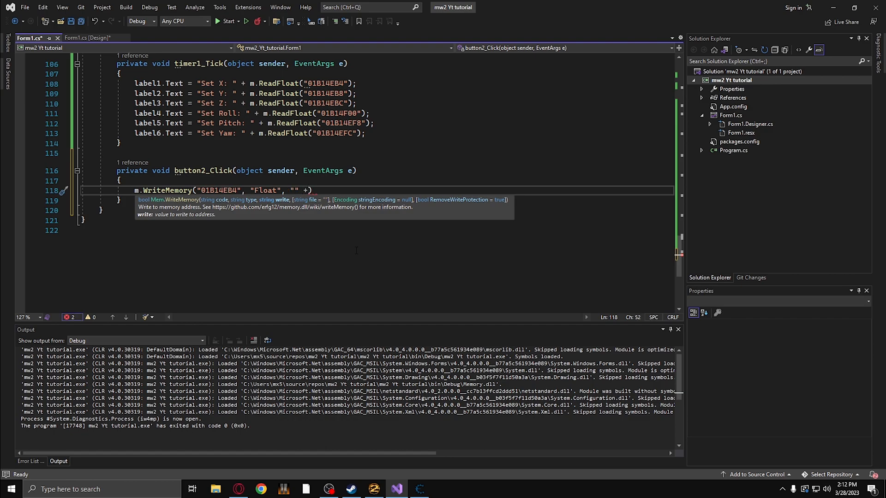
pyautogui.write('textBox1.Text')
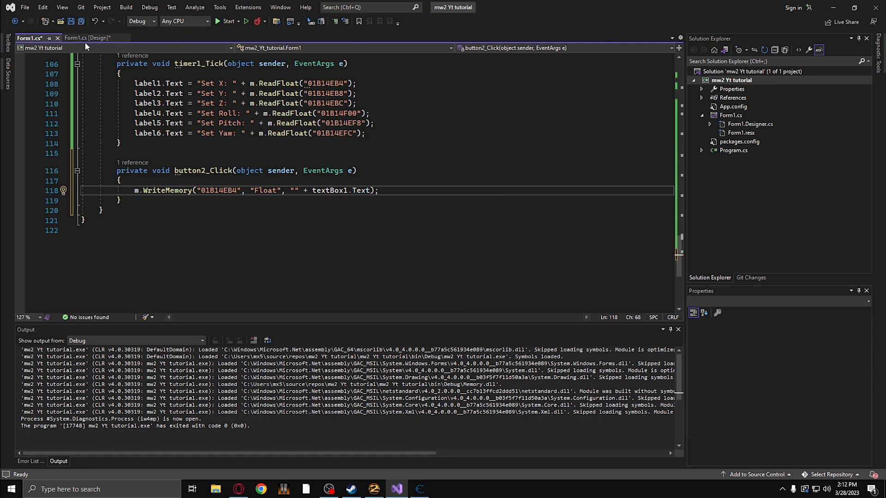
# Check the first text box's name in the designer, then run the trainer.
pyautogui.click(88, 38)
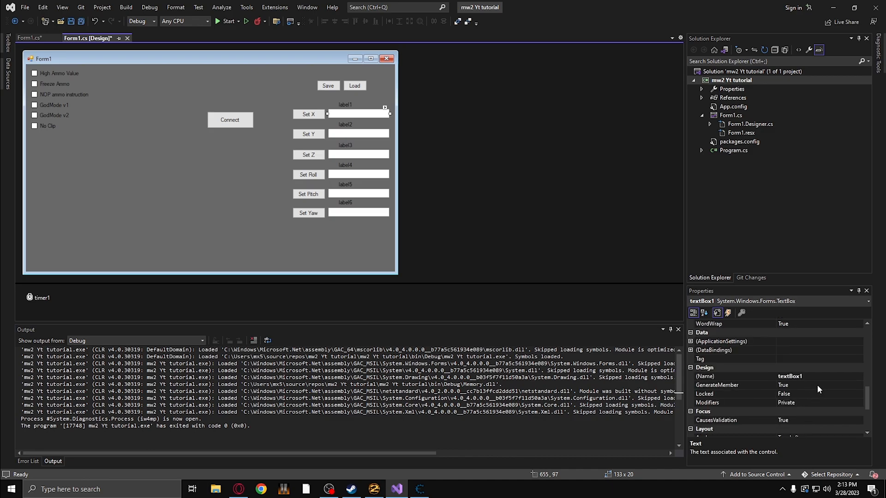
pyautogui.click(734, 376)
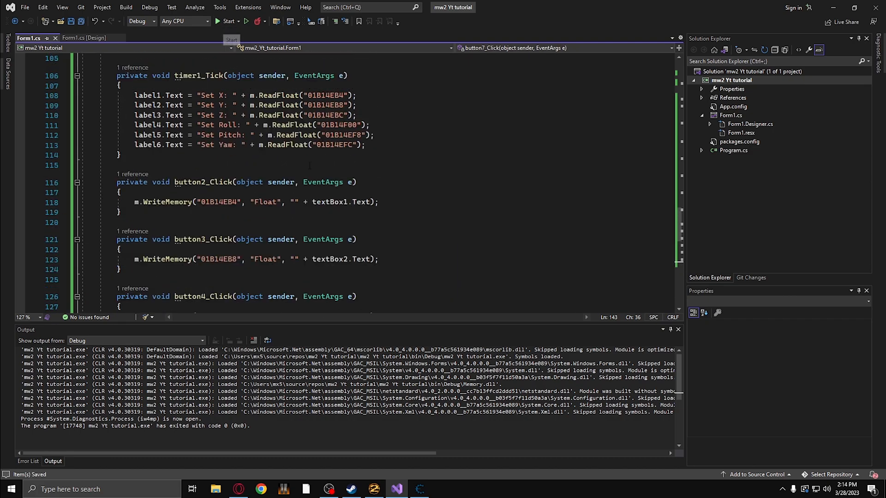
pyautogui.click(225, 20)
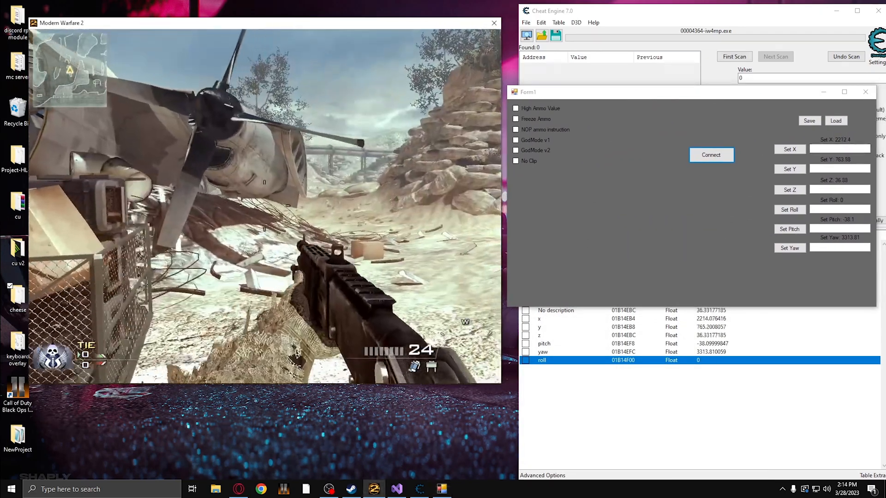
# Apply roll 33 with Set Roll, close the trainer, and check the roll address in Cheat Engine.
pyautogui.write('33')
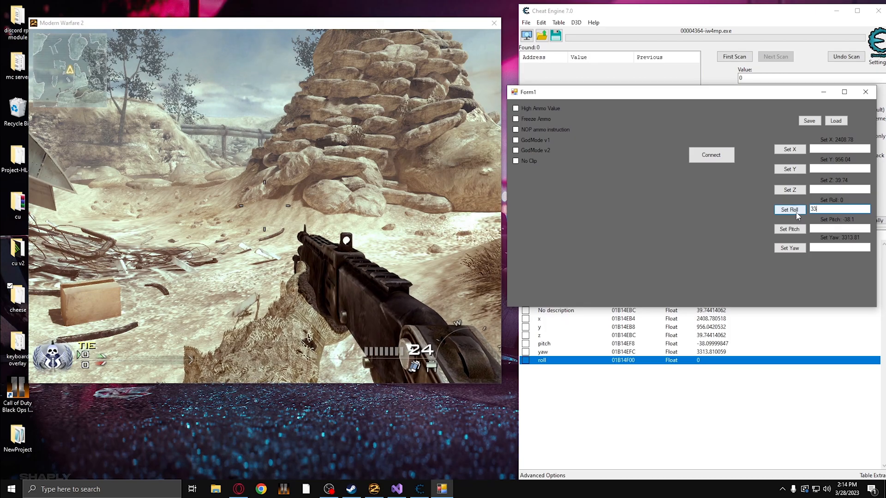
pyautogui.click(789, 209)
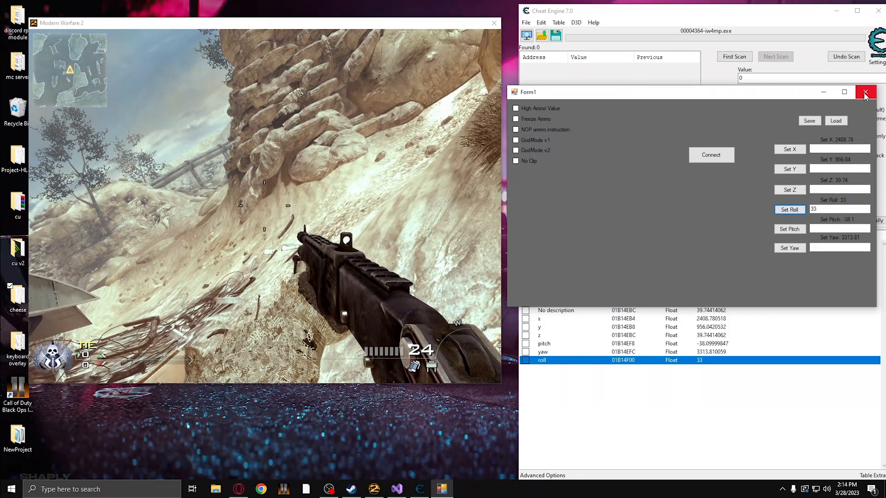
pyautogui.click(865, 92)
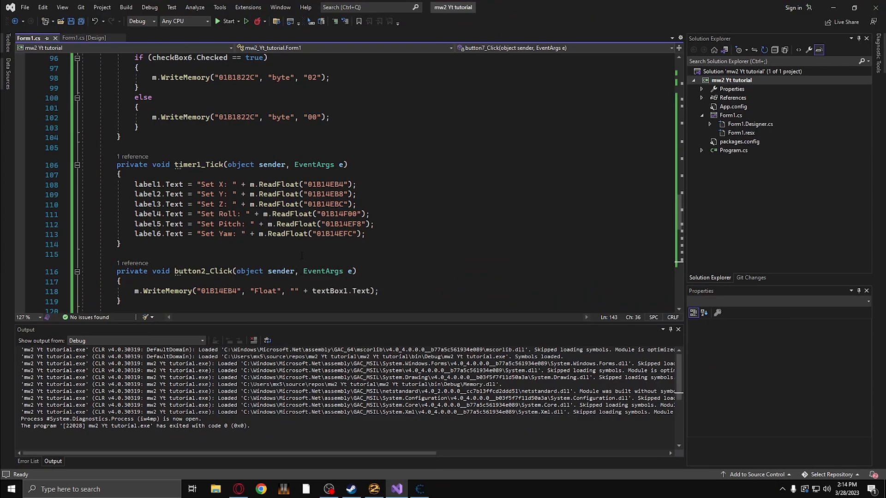
pyautogui.click(564, 360)
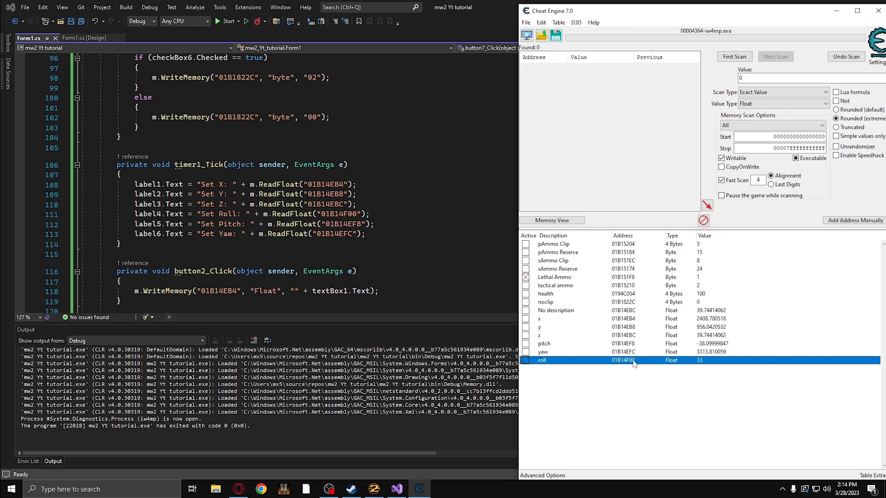
pyautogui.doubleClick(622, 360)
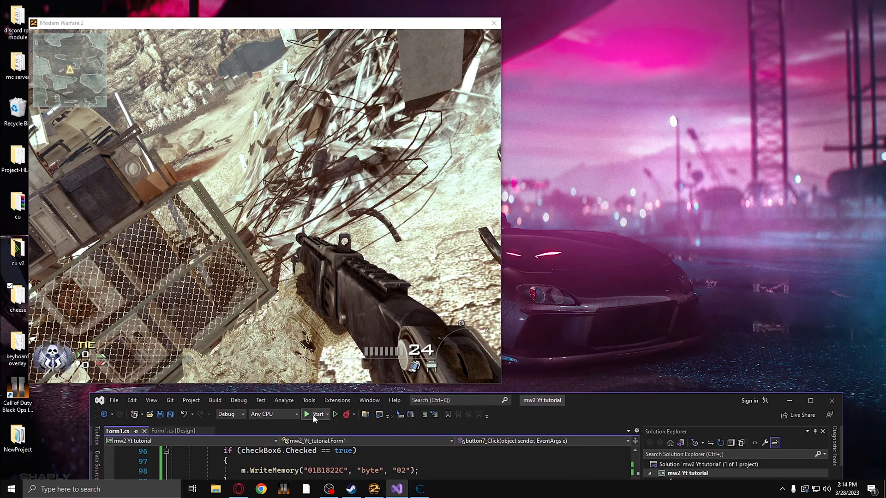
# Relaunch the trainer, apply yaw 11, enter a new X coordinate, then close the trainer.
pyautogui.click(316, 415)
pyautogui.write('11')
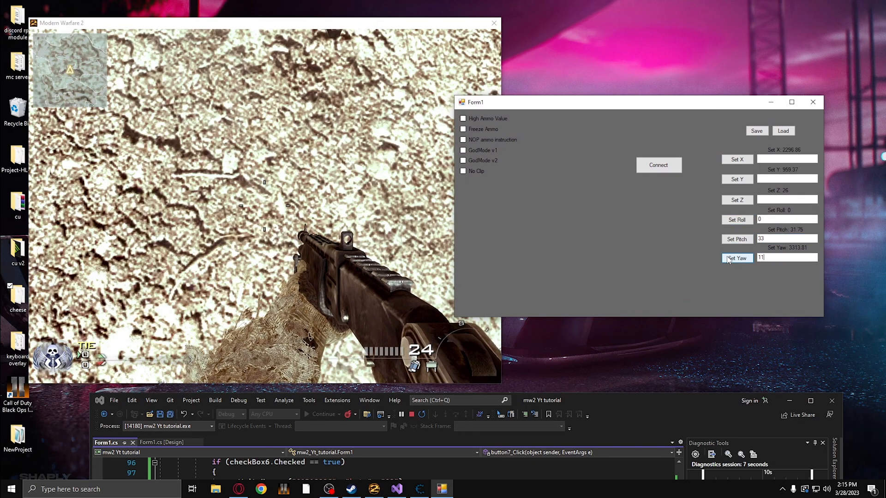
pyautogui.click(737, 257)
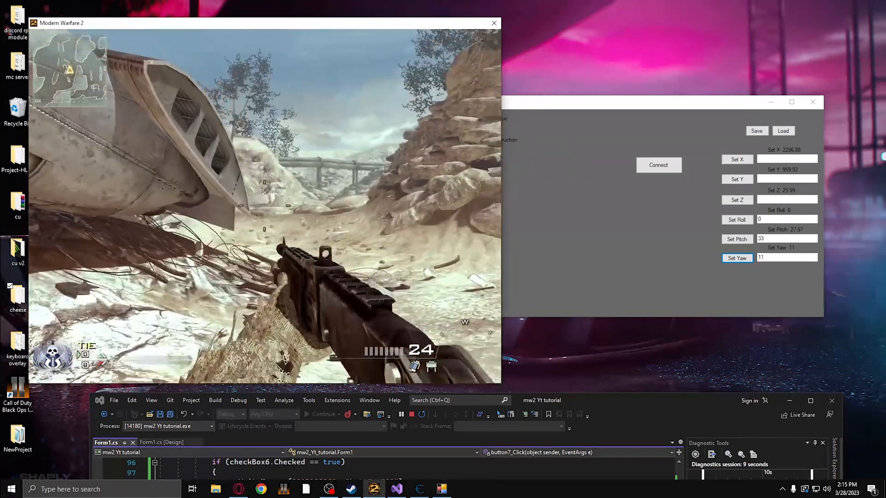
pyautogui.click(787, 158)
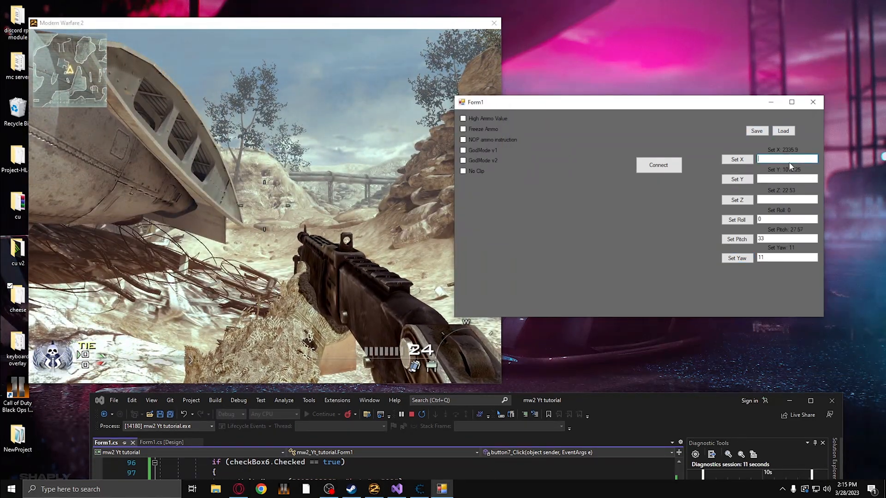
pyautogui.write('2338')
pyautogui.click(787, 178)
pyautogui.write('1')
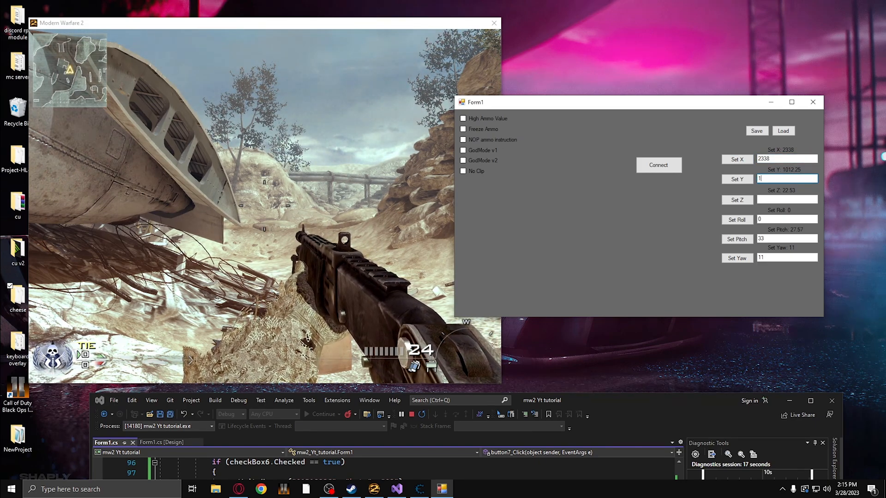
pyautogui.write('020')
pyautogui.click(786, 199)
pyautogui.write('666')
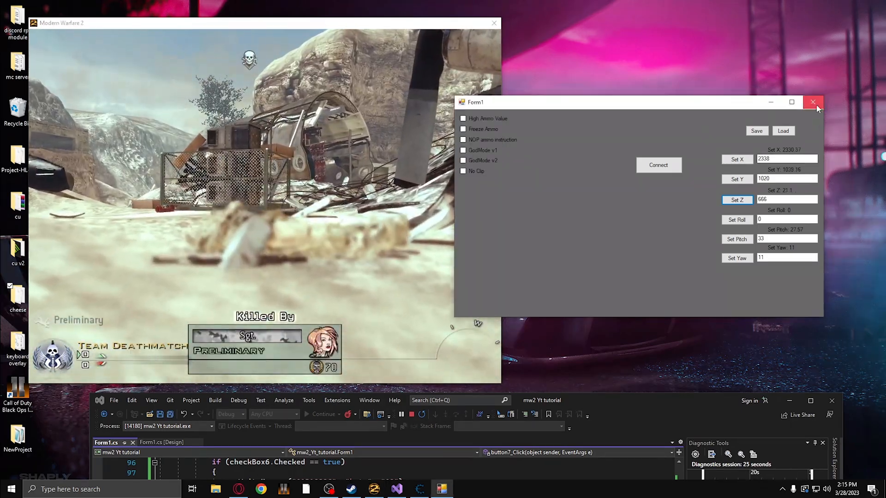
pyautogui.click(813, 102)
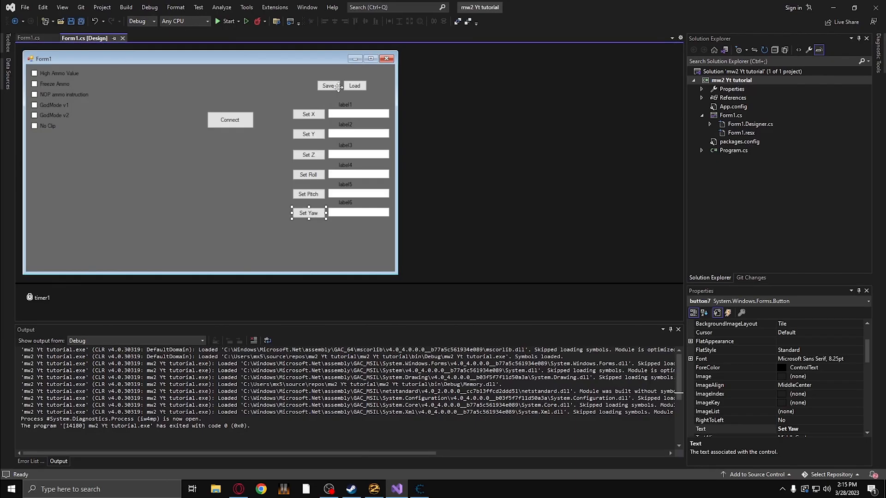
# Generate button8_Click for Save and declare string X; string Y; string Z; above it.
pyautogui.doubleClick(308, 214)
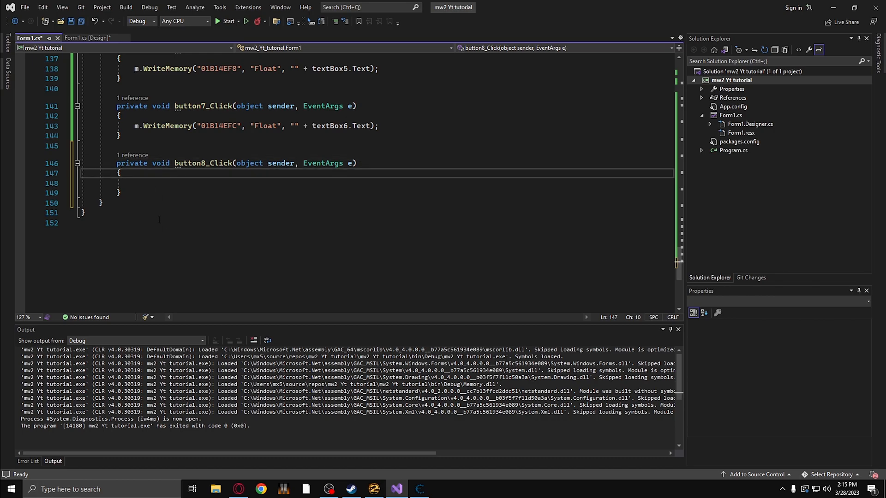
pyautogui.write('s')
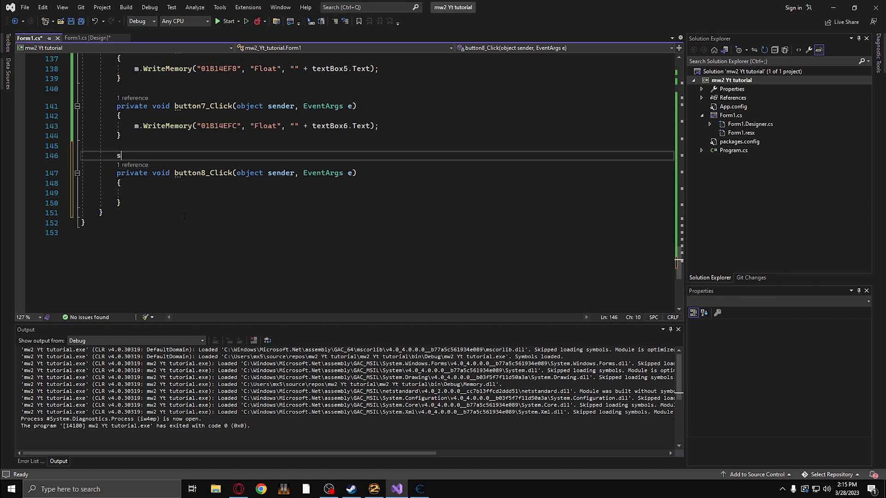
pyautogui.write('tring X;')
pyautogui.write('string')
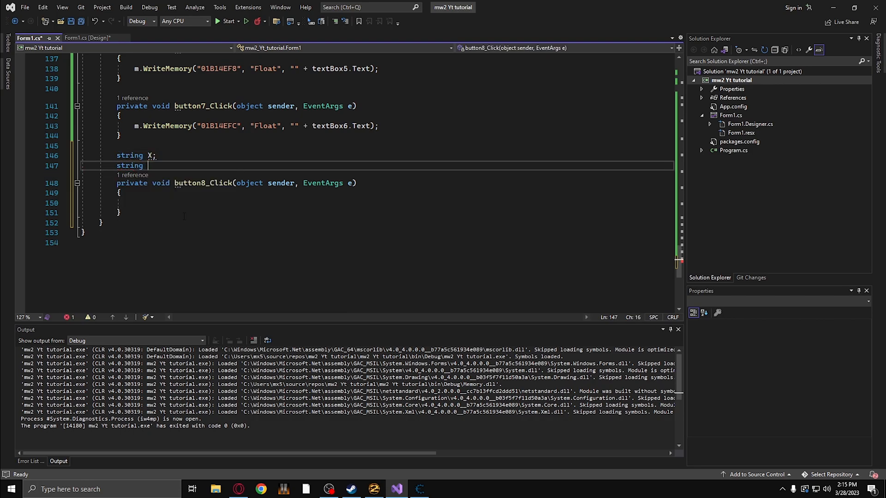
pyautogui.write('Y;')
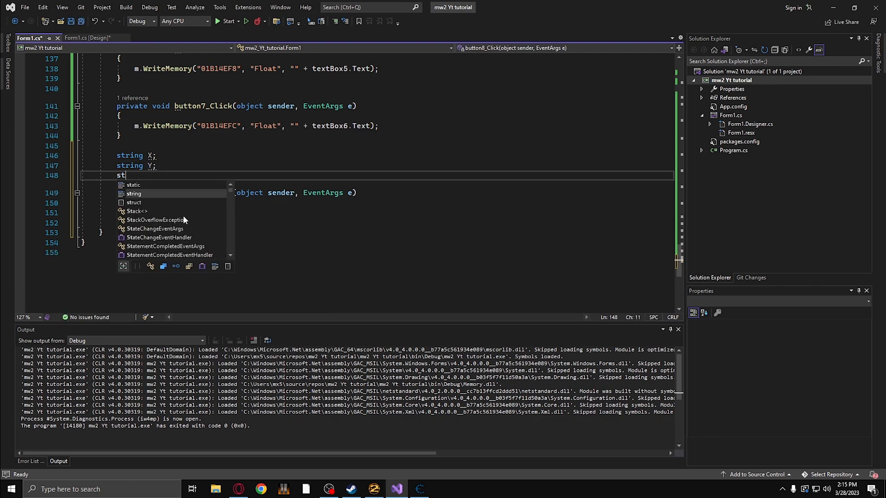
pyautogui.write('ring Z;')
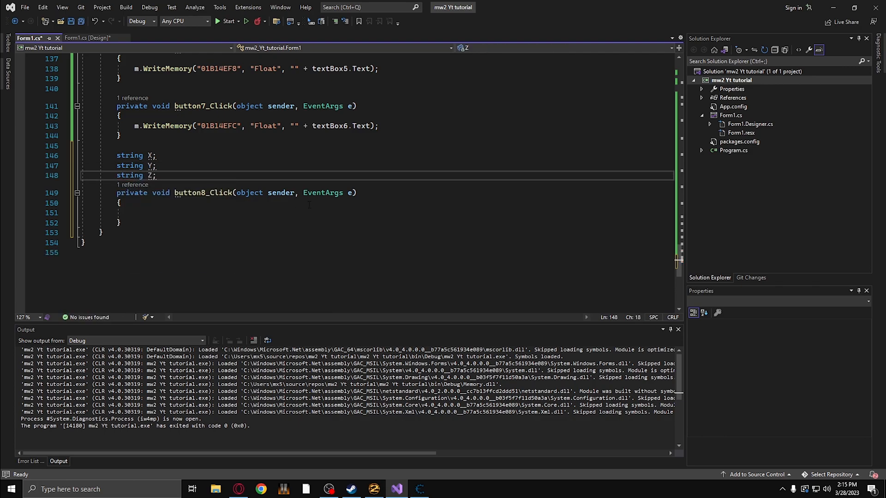
# Add float saved_X = m.ReadFloat(""); in button8_Click, then select a duplicated variable name to rename.
pyautogui.write('f')
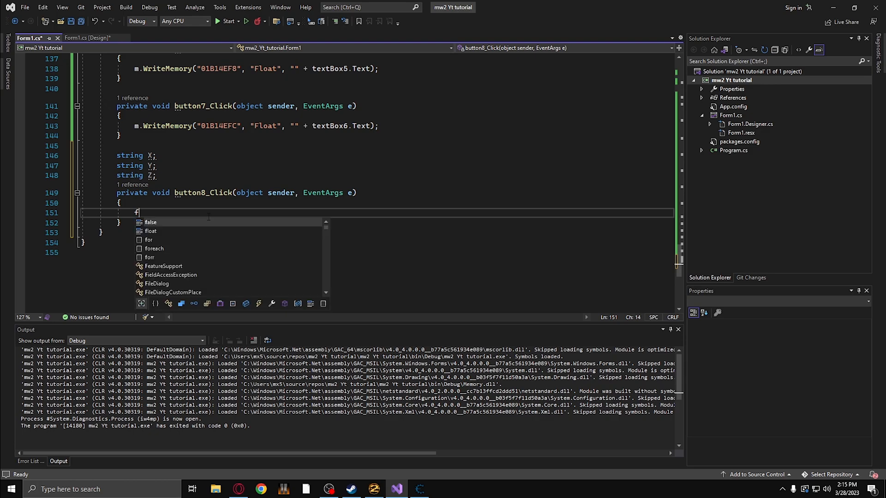
pyautogui.write('loat')
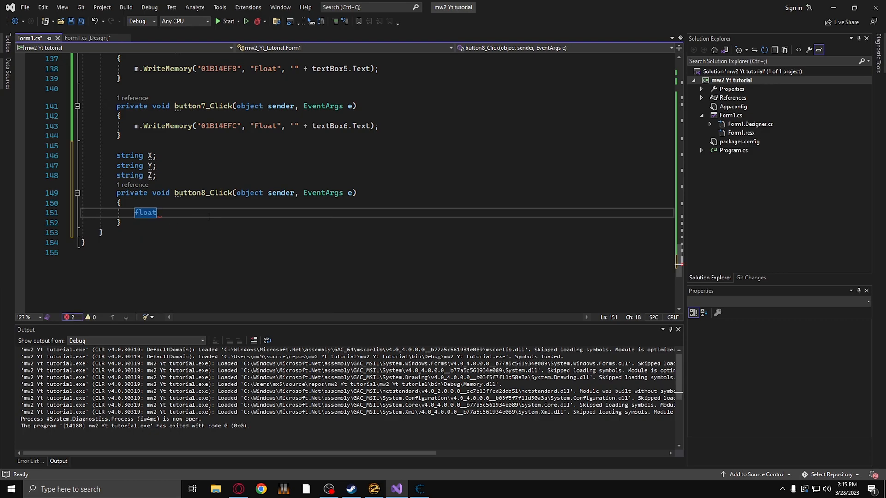
pyautogui.write('sa')
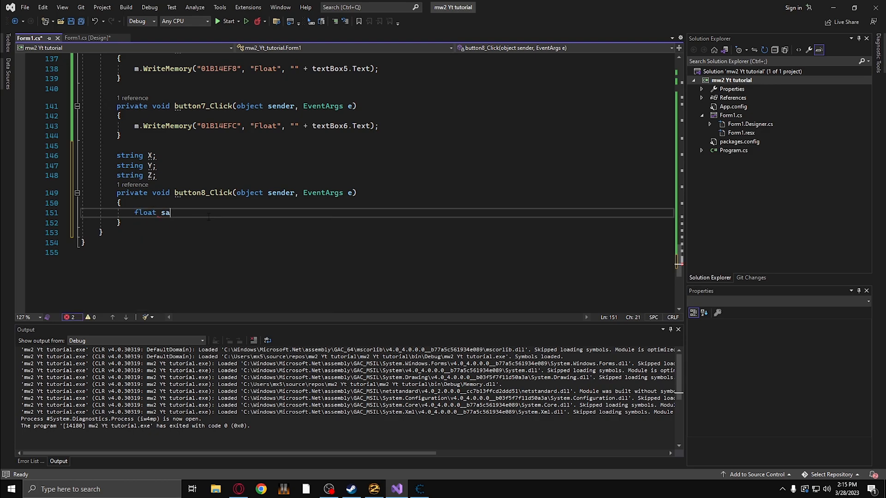
pyautogui.write('ved_X')
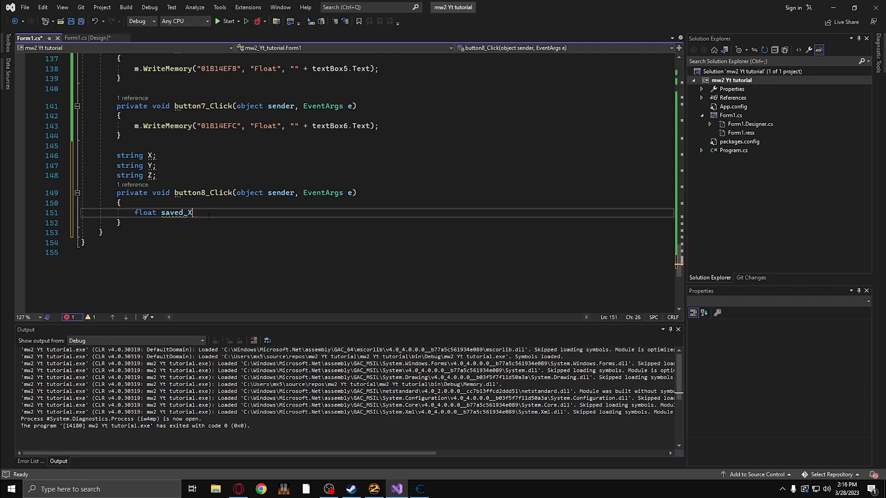
pyautogui.write('=')
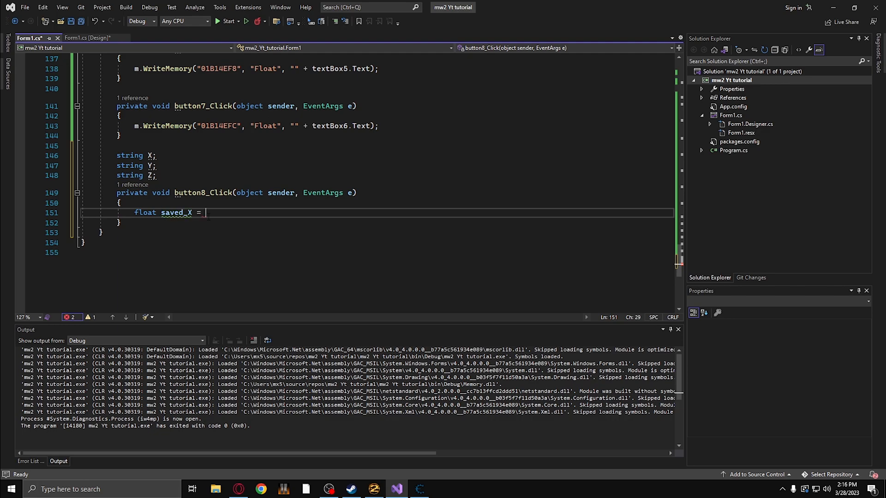
pyautogui.write('m.Read')
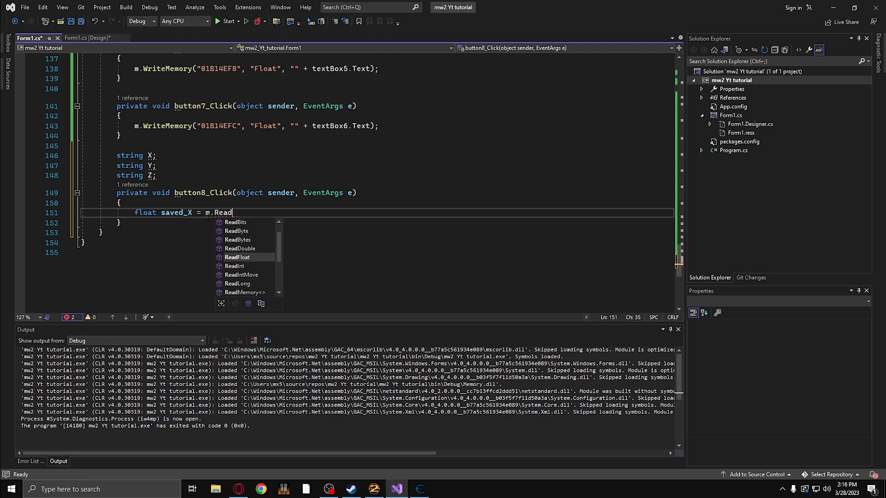
pyautogui.write('Float("")')
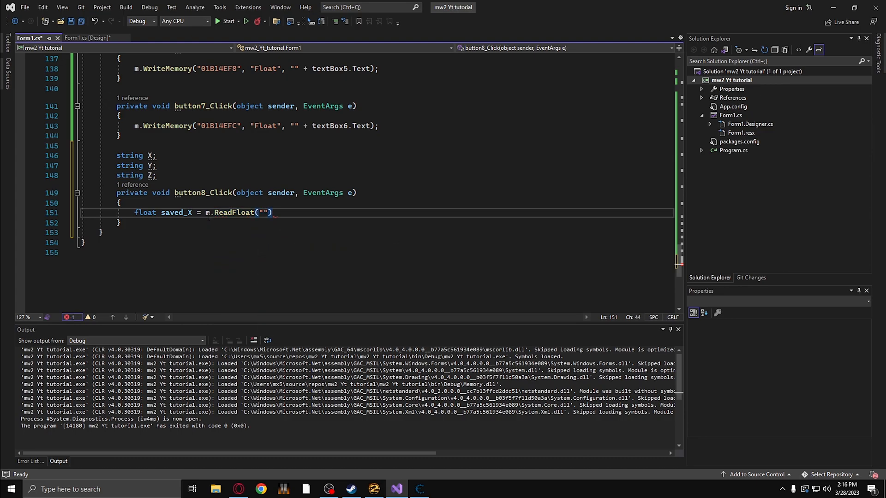
pyautogui.write(';')
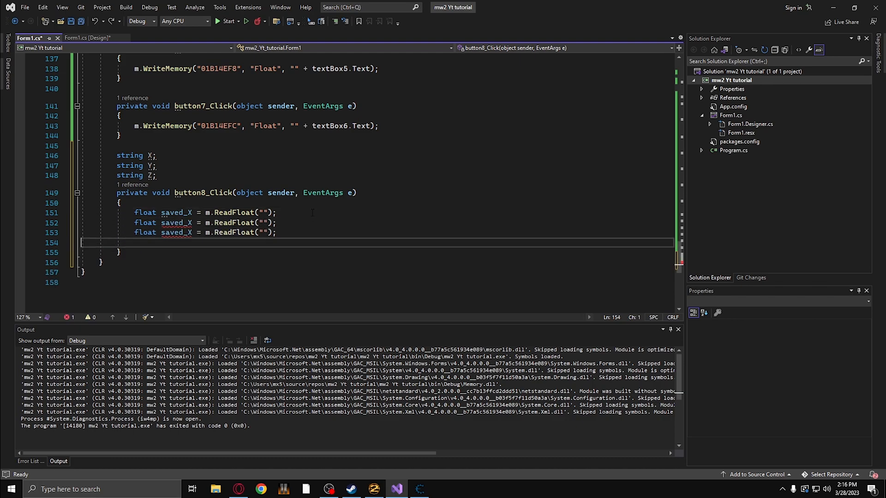
pyautogui.doubleClick(176, 222)
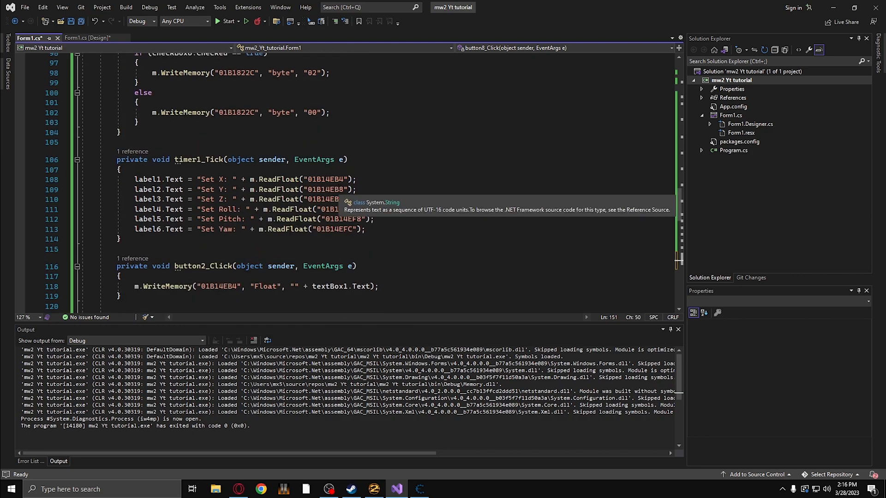
# Enter the Z address 01B14EBC and add the X = saved_X string conversion line.
pyautogui.scroll(-3)
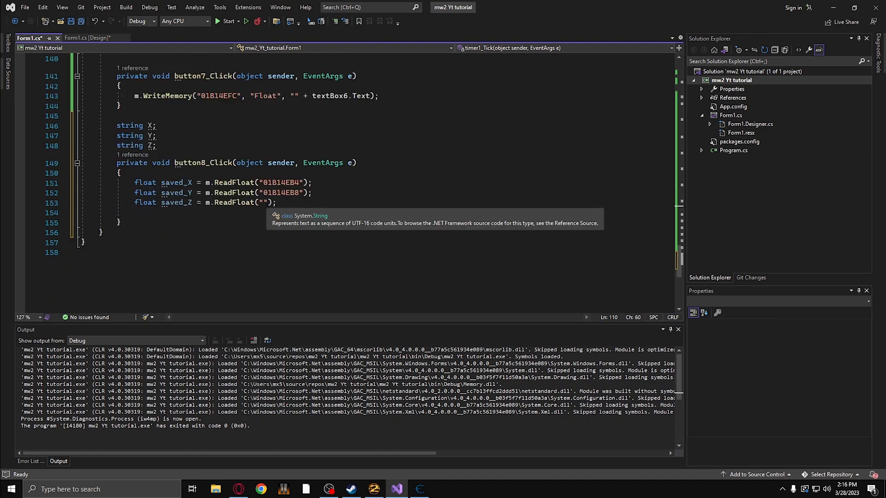
pyautogui.write('01B14EBC')
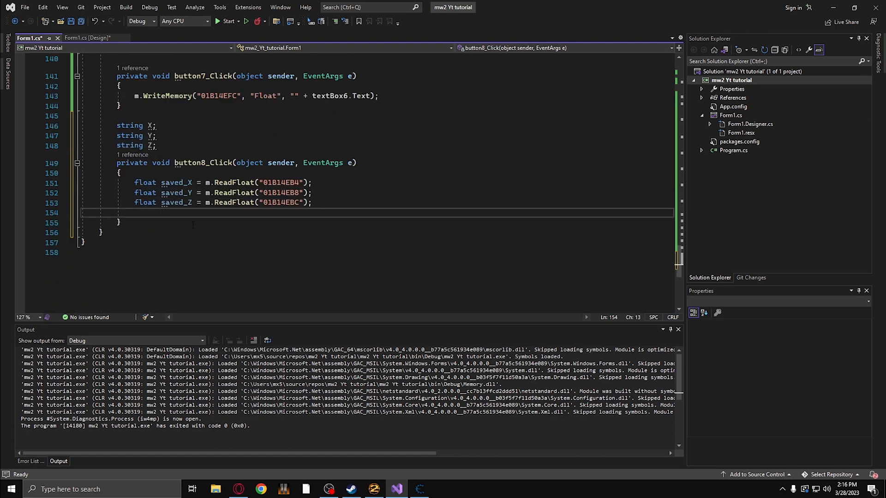
pyautogui.write('X=')
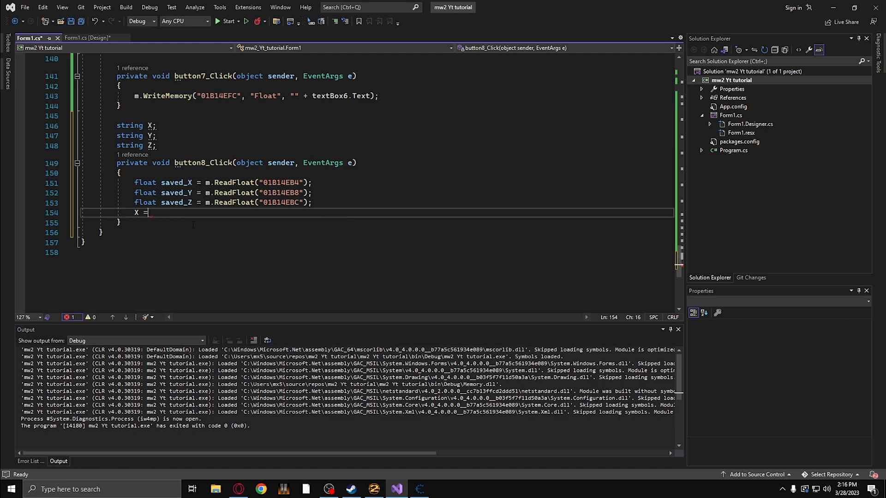
pyautogui.write('saved_X.ToString')
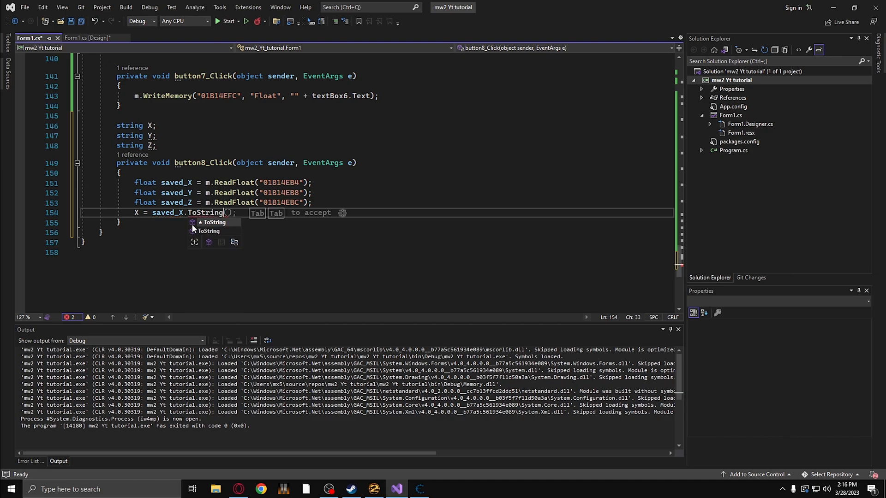
pyautogui.write('(')
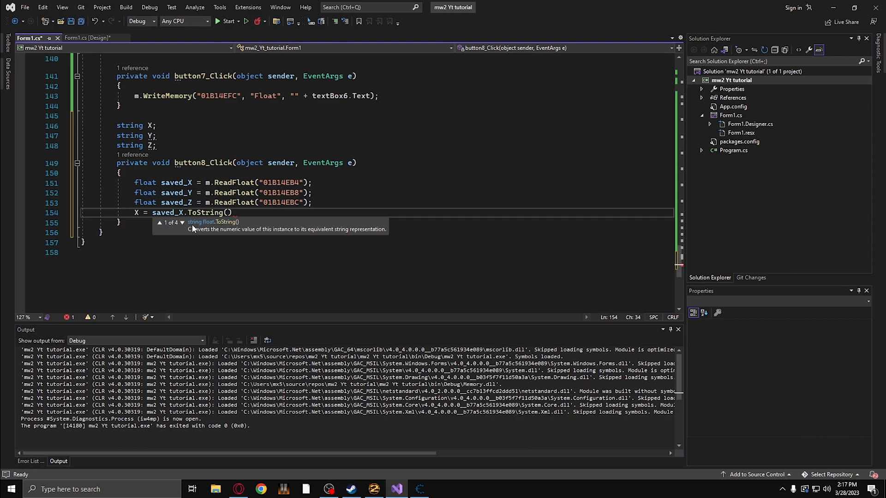
pyautogui.write(';')
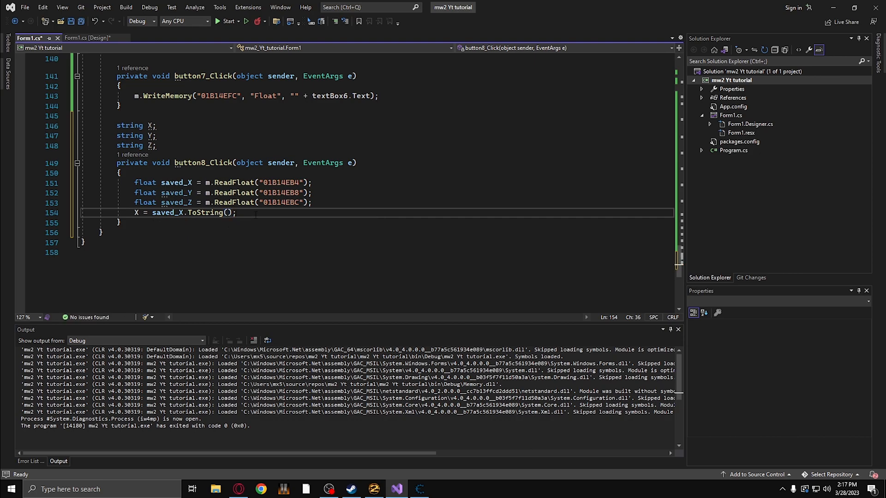
# Add the Y = saved_Y.ToString(); and Z = saved_Z.ToString(); lines.
pyautogui.write('Y')
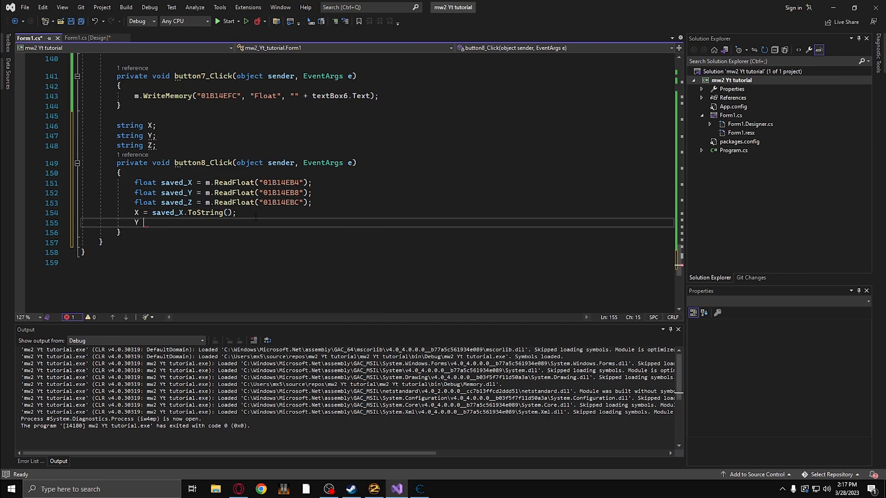
pyautogui.write('saved_Y')
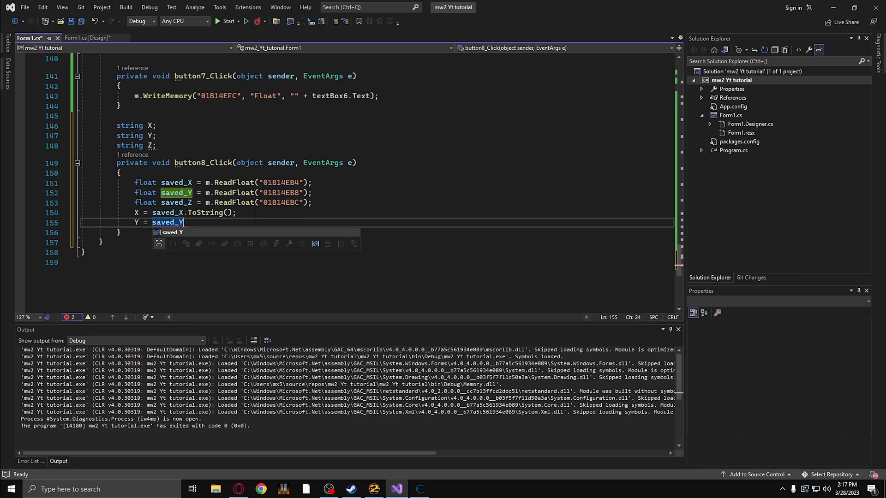
pyautogui.write('.ToString();')
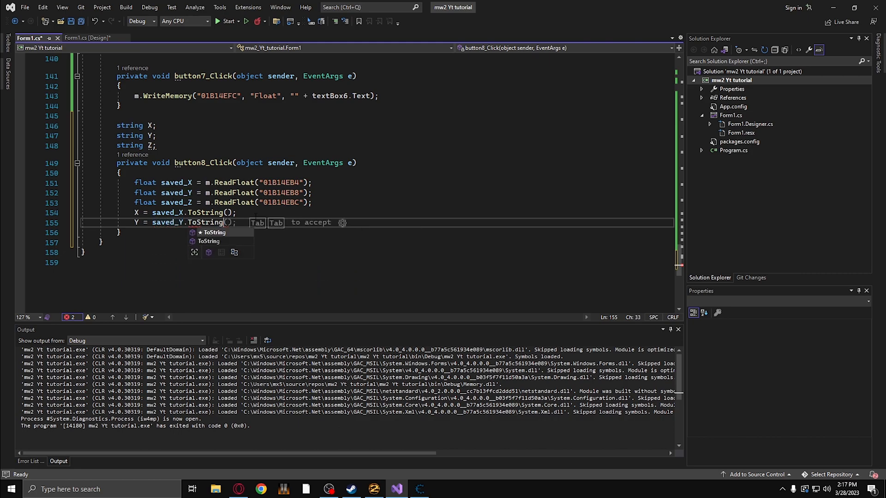
pyautogui.write('Z')
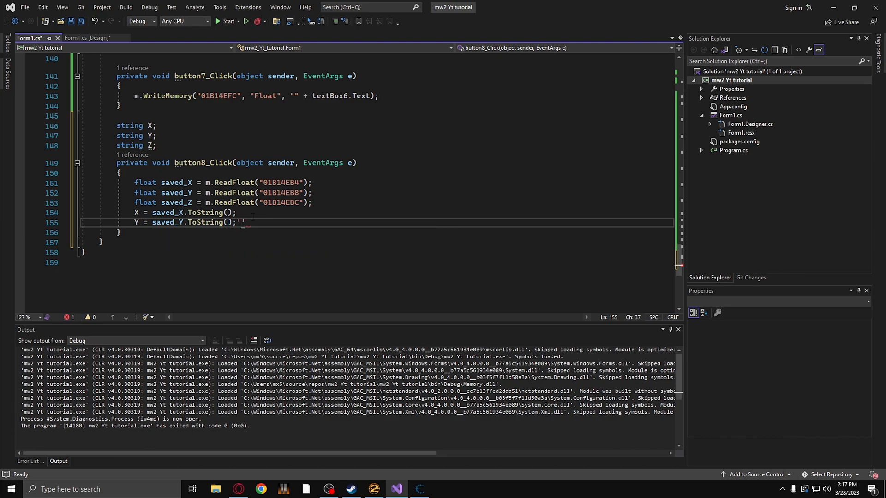
pyautogui.press('Backspace')
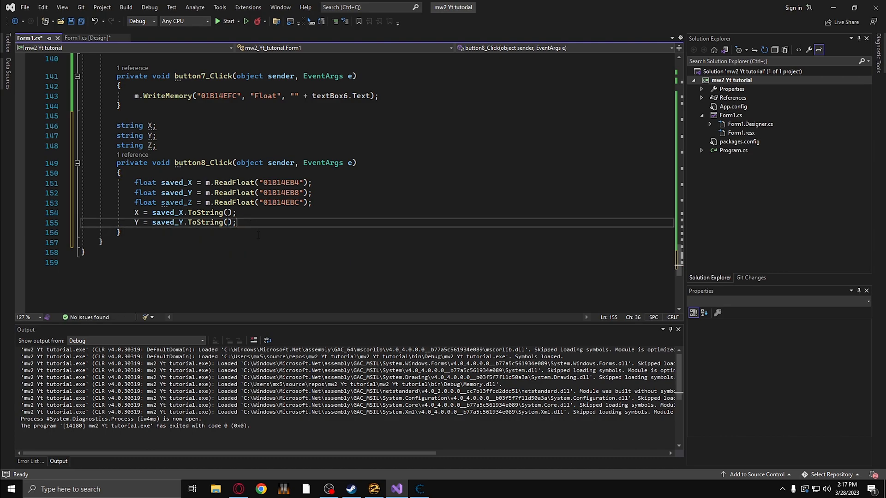
pyautogui.write('Z = saved')
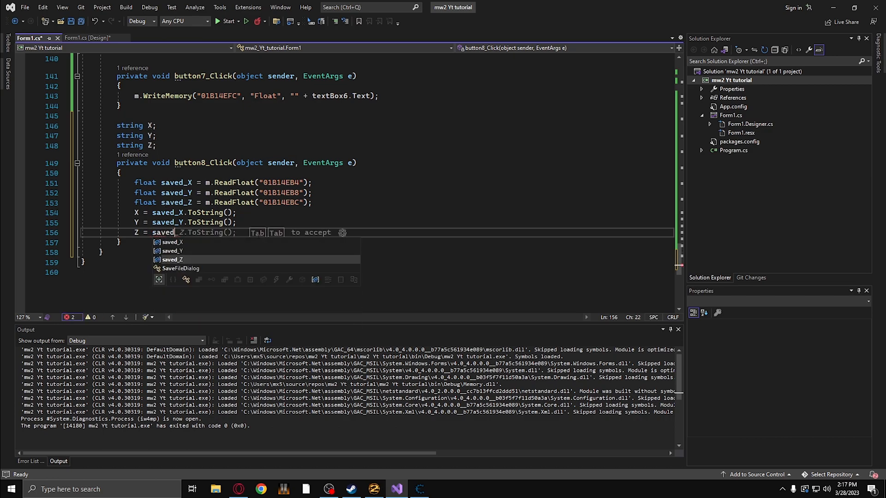
pyautogui.press('Tab')
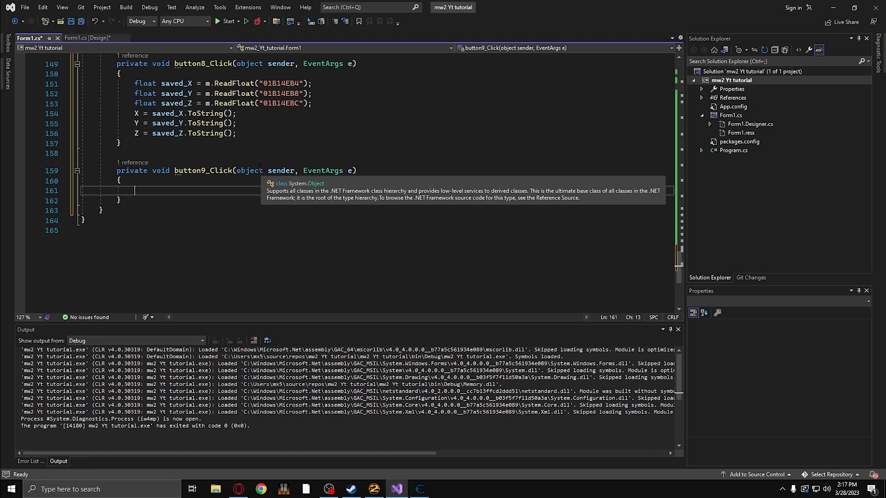
# In button9_Click, write X, Y and Z to address 01B14EB4 with WriteMemory Float calls.
pyautogui.write('m.WriteMemory<em')
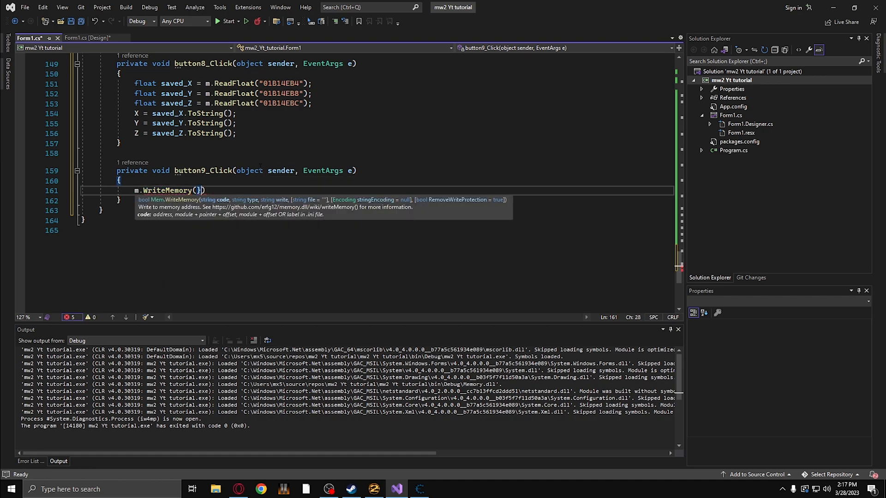
pyautogui.write('""')
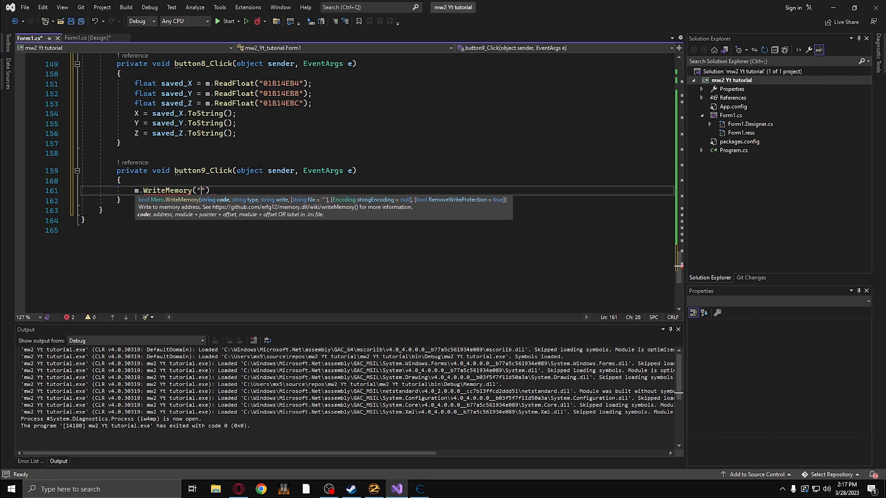
pyautogui.write(', ""')
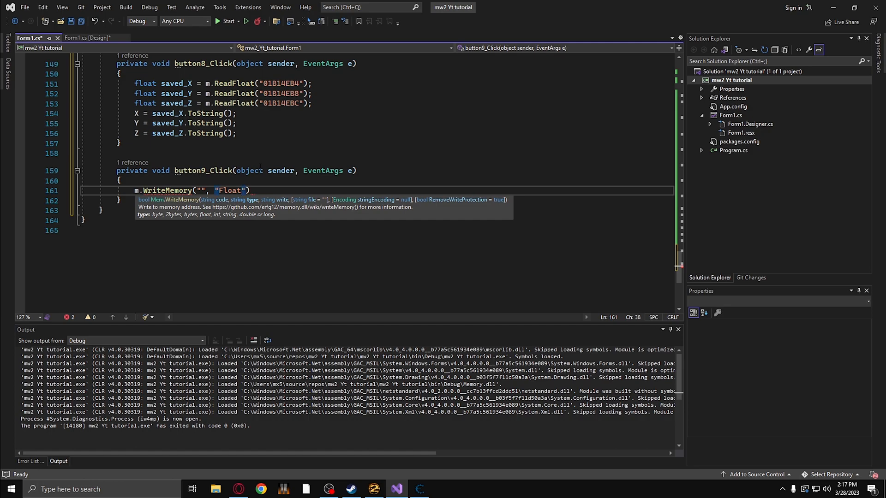
pyautogui.write(',')
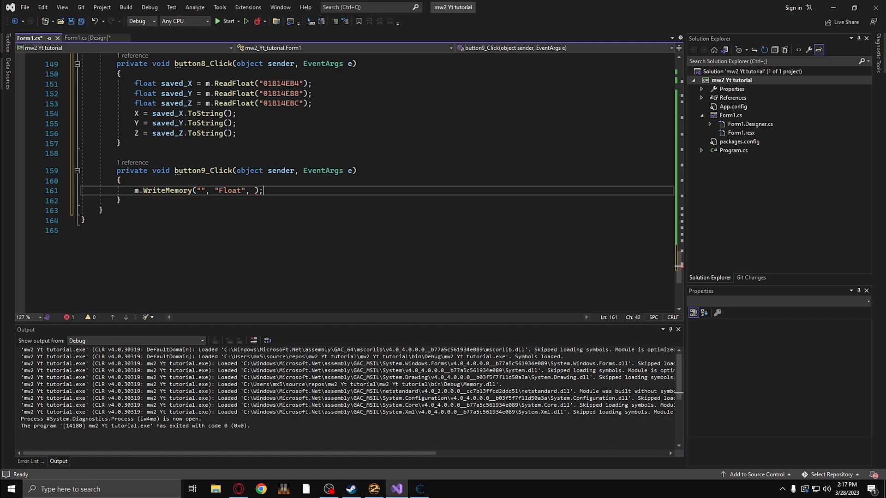
pyautogui.write('01B14EB4')
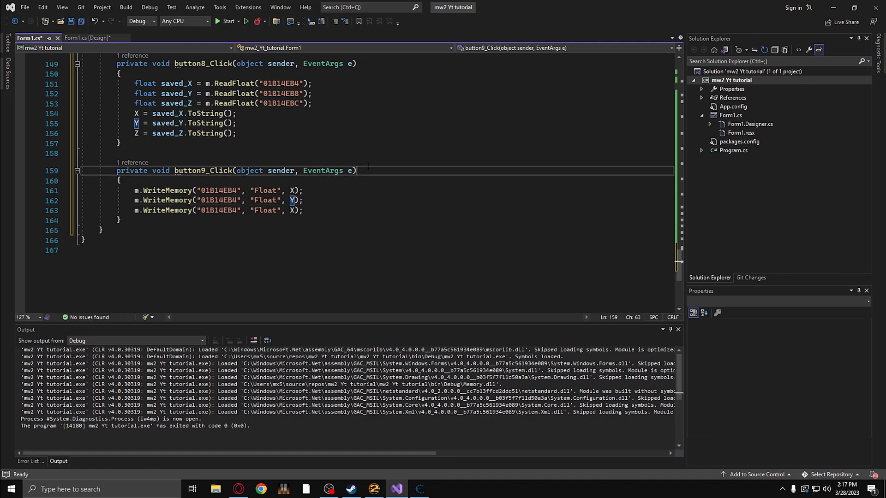
pyautogui.write('Z')
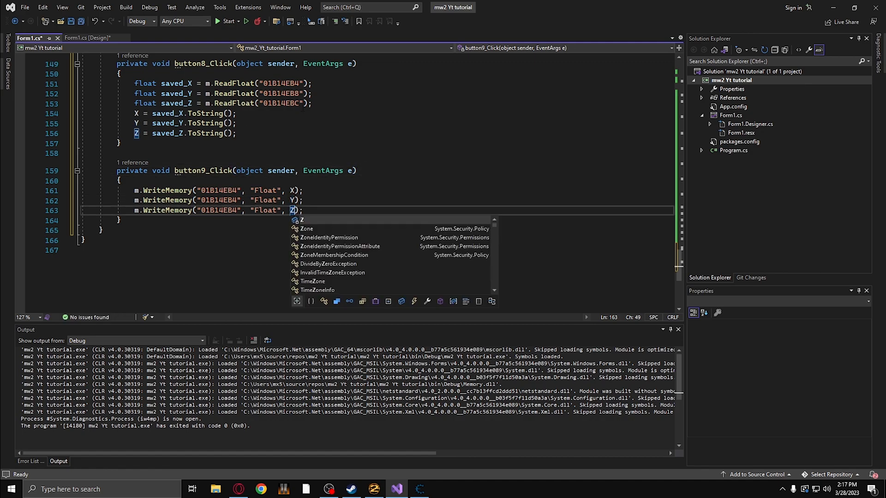